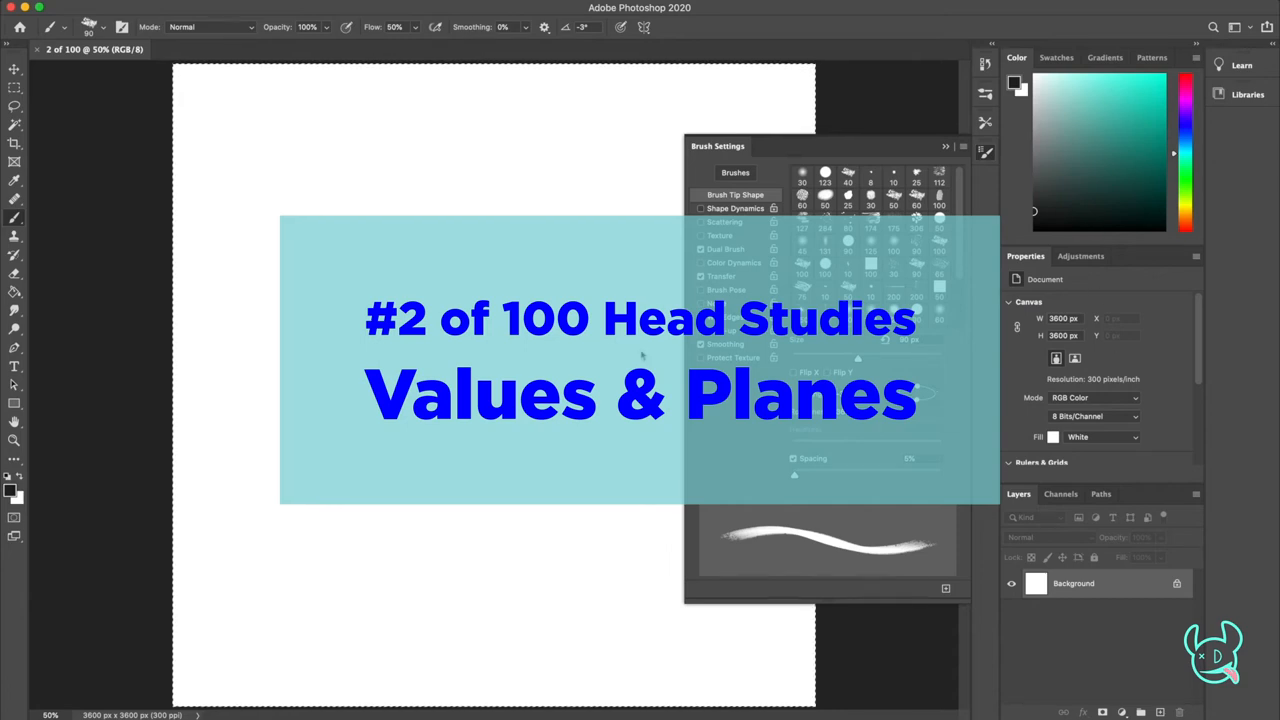
Step: Fill the Background layer with mid-grey before starting the head sketch
{"action": "left_click", "coordinate": [14, 180]}
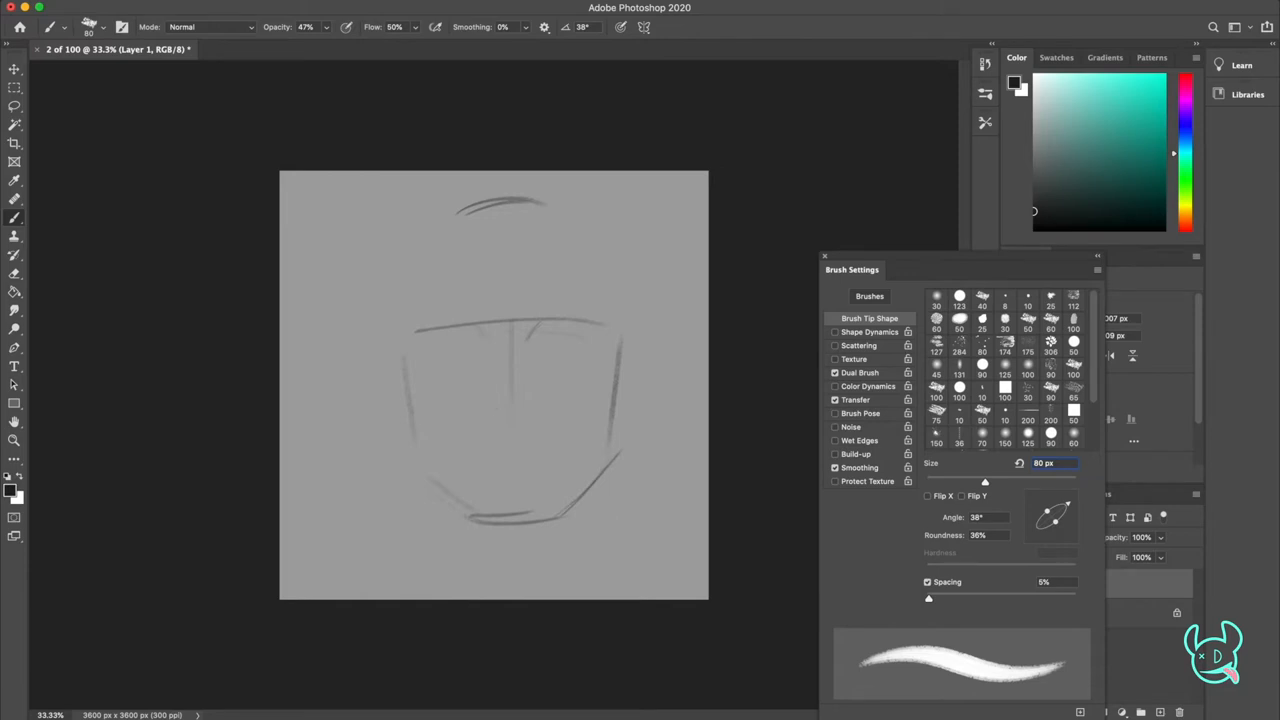
Step: Sketch the hairline, face sides, nose, lips, eyes, brows, jaw and rough hair strokes
{"action": "left_click_drag", "start_coordinate": [484, 410], "coordinate": [540, 400]}
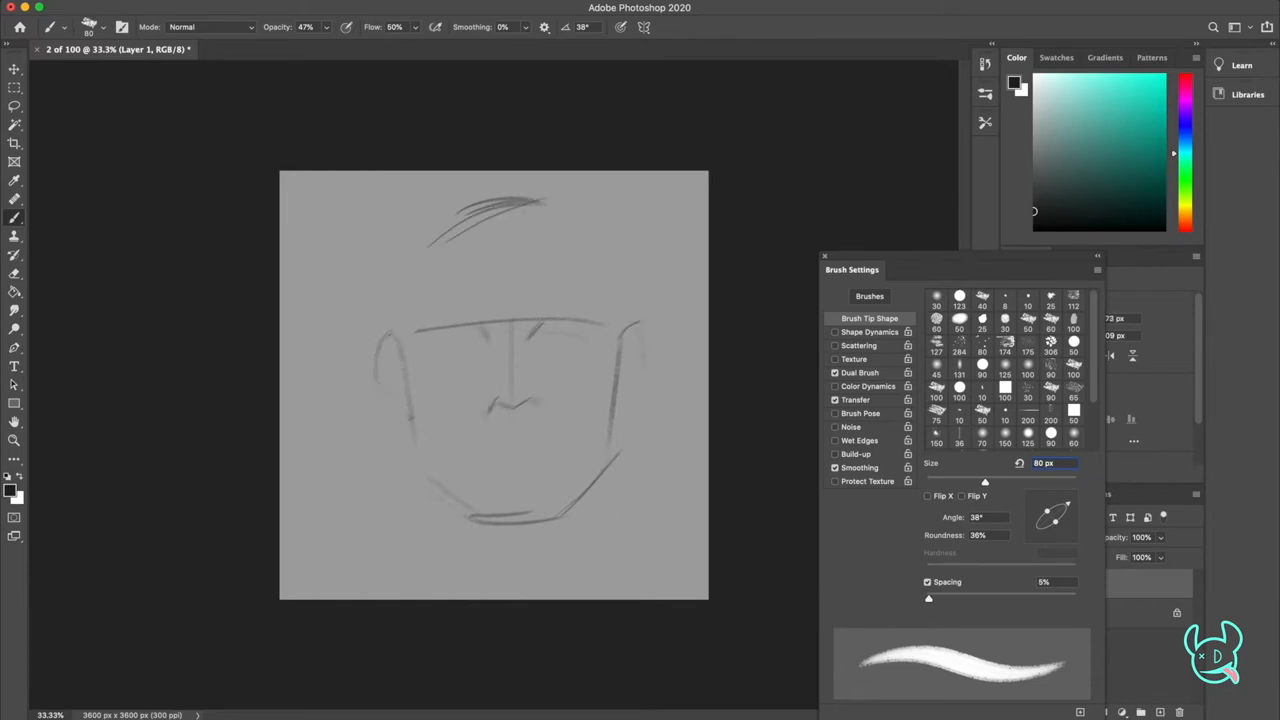
{"action": "left_click_drag", "start_coordinate": [484, 420], "coordinate": [540, 410]}
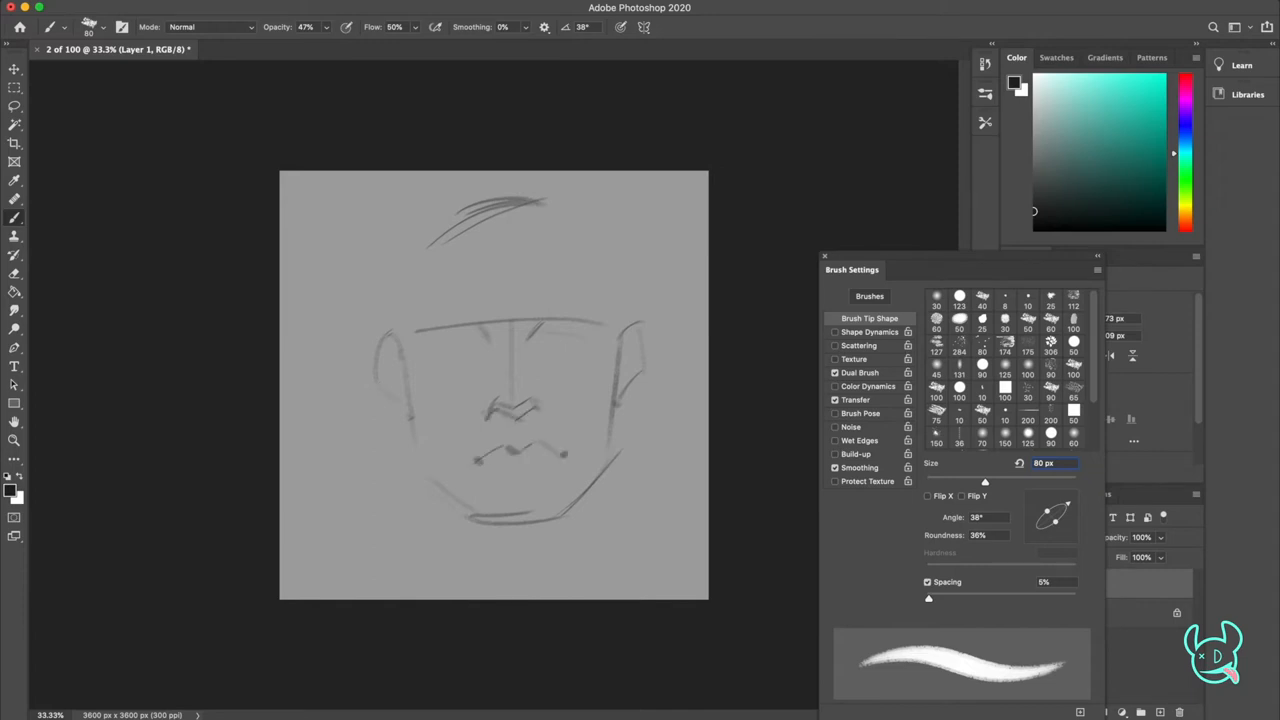
{"action": "left_click_drag", "start_coordinate": [476, 460], "coordinate": [564, 458]}
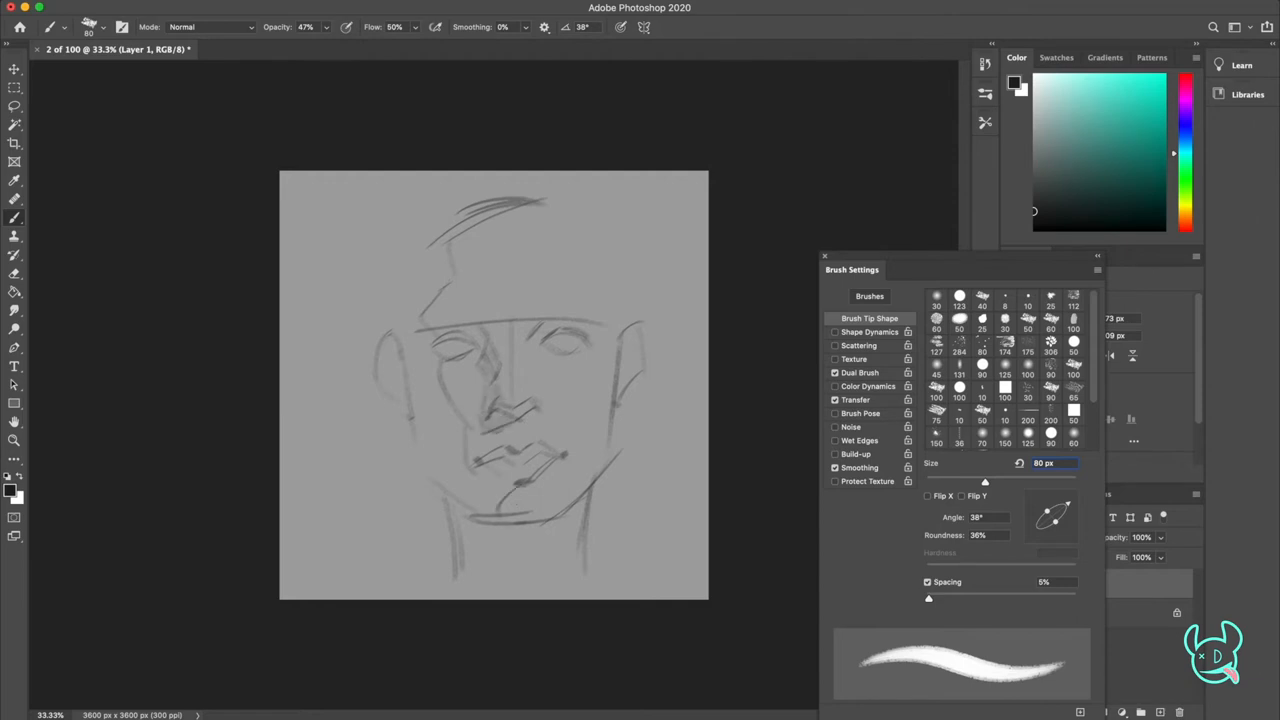
{"action": "left_click_drag", "start_coordinate": [470, 510], "coordinate": [500, 560]}
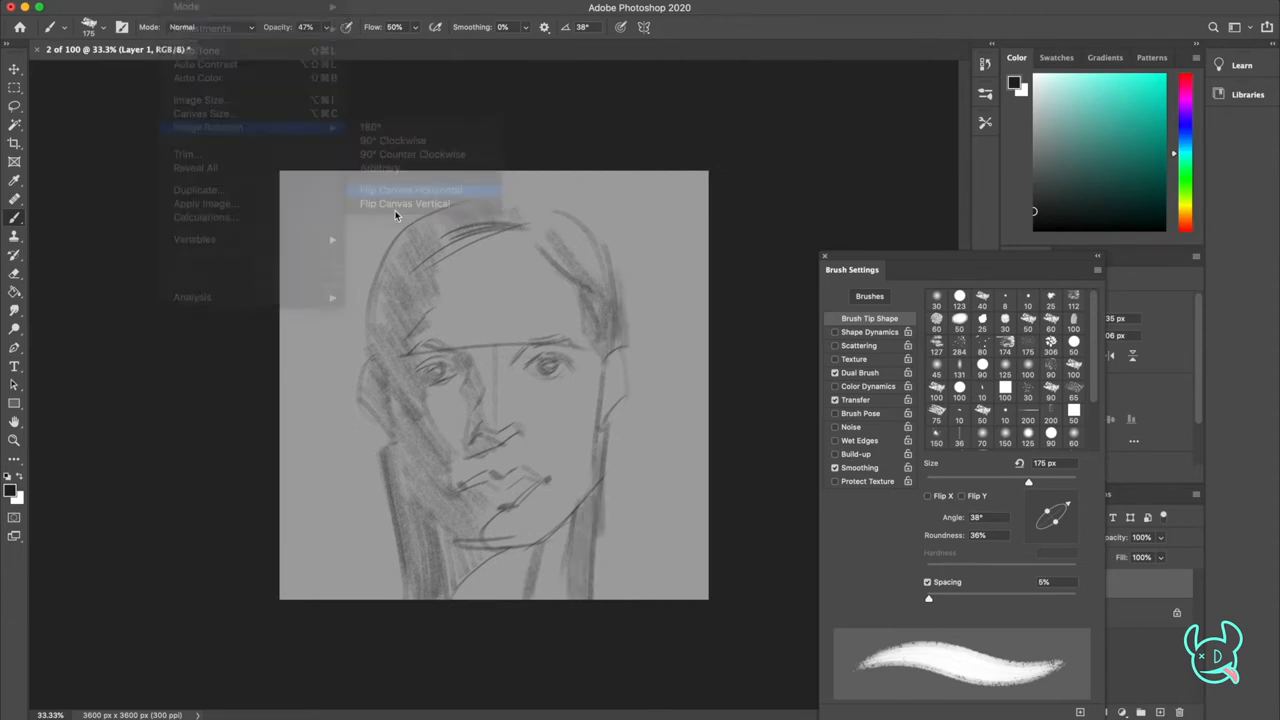
Step: Flip the canvas horizontally and commit a slight -1.3° tilt of the sketch
{"action": "left_click", "coordinate": [410, 188]}
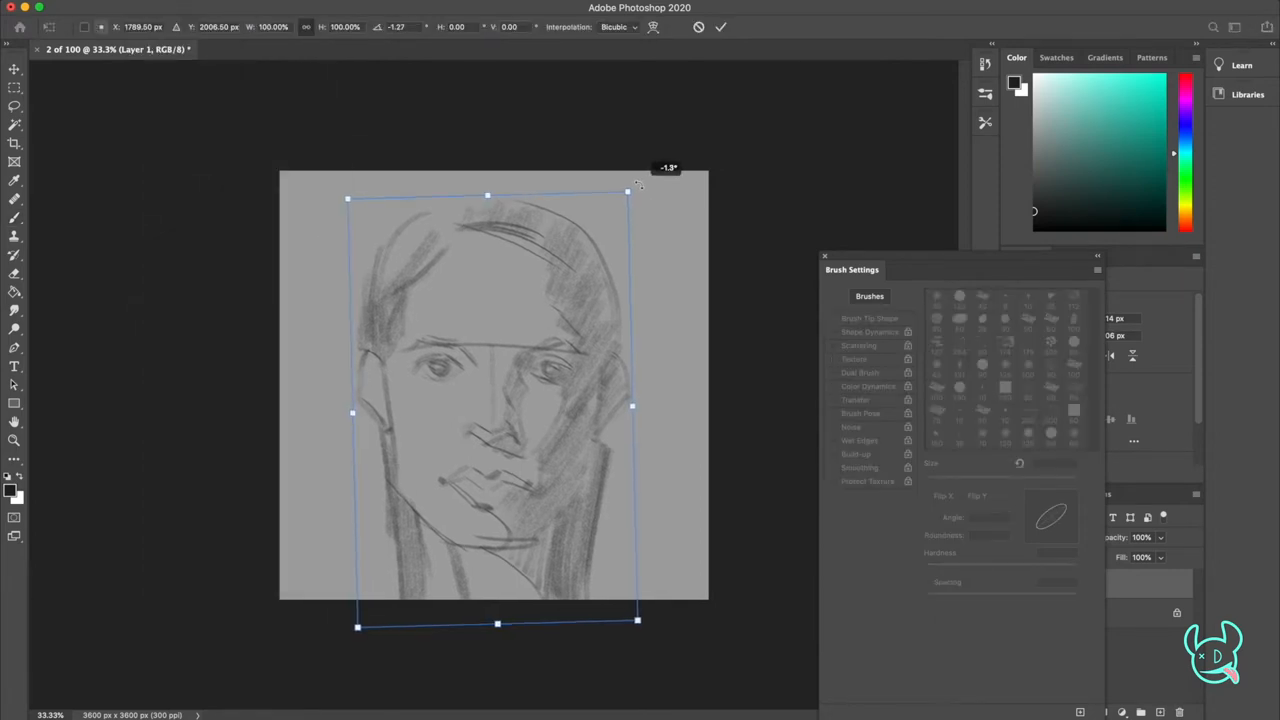
{"action": "left_click", "coordinate": [196, 8]}
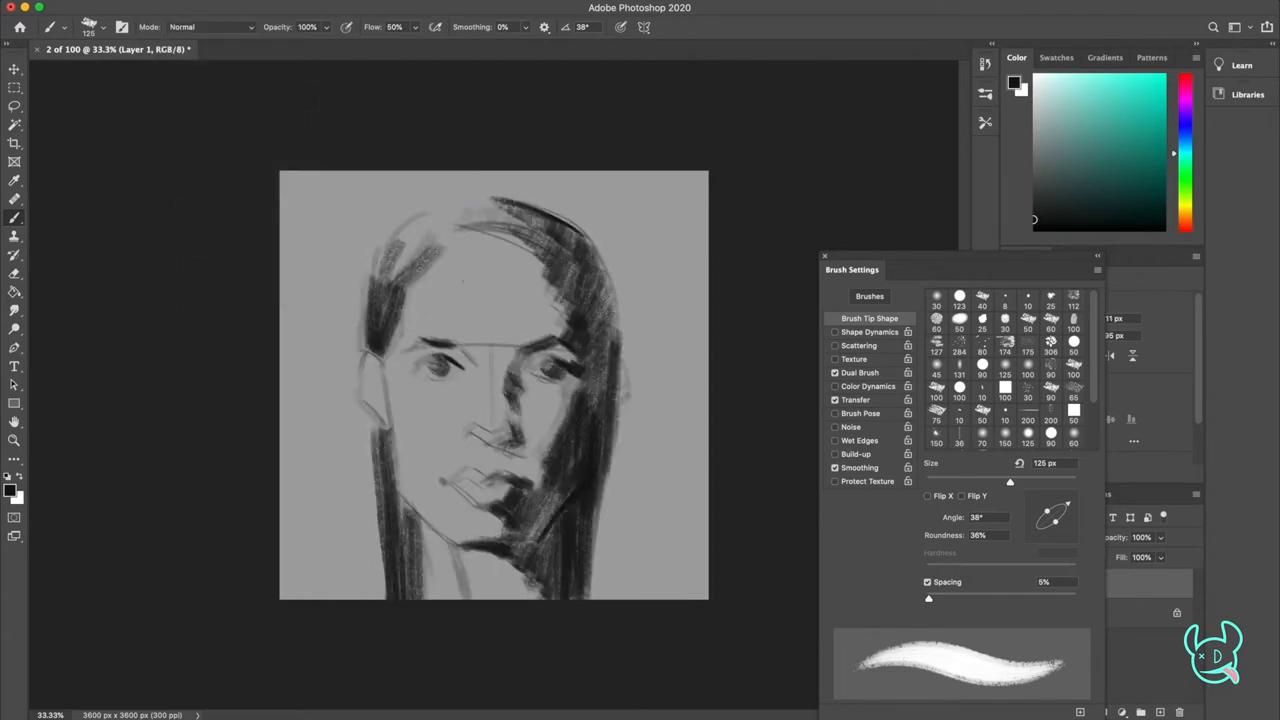
Step: Paint dark shadow shapes for the hair mass, eye sockets, nose, cheeks and jaw
{"action": "left_click", "coordinate": [184, 8]}
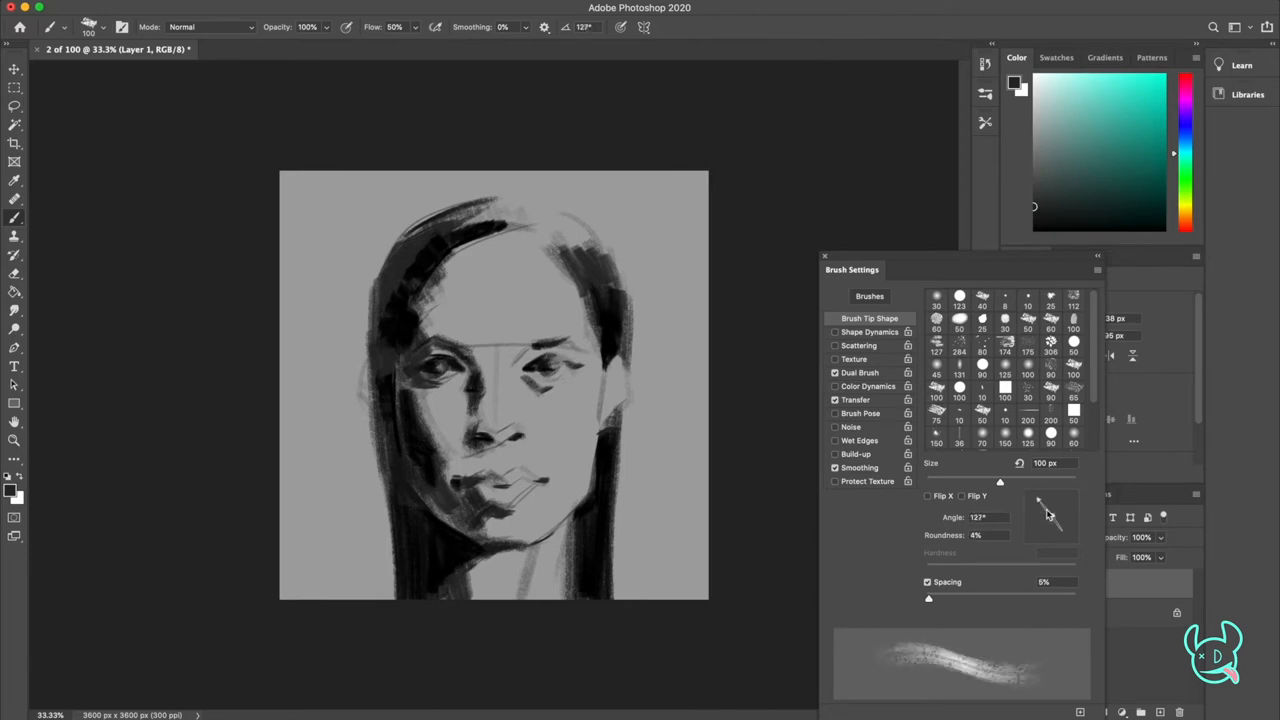
Step: Rotate the brush tip, set roundness to 20% and increase the brush size
{"action": "left_click_drag", "start_coordinate": [1044, 516], "coordinate": [1056, 520]}
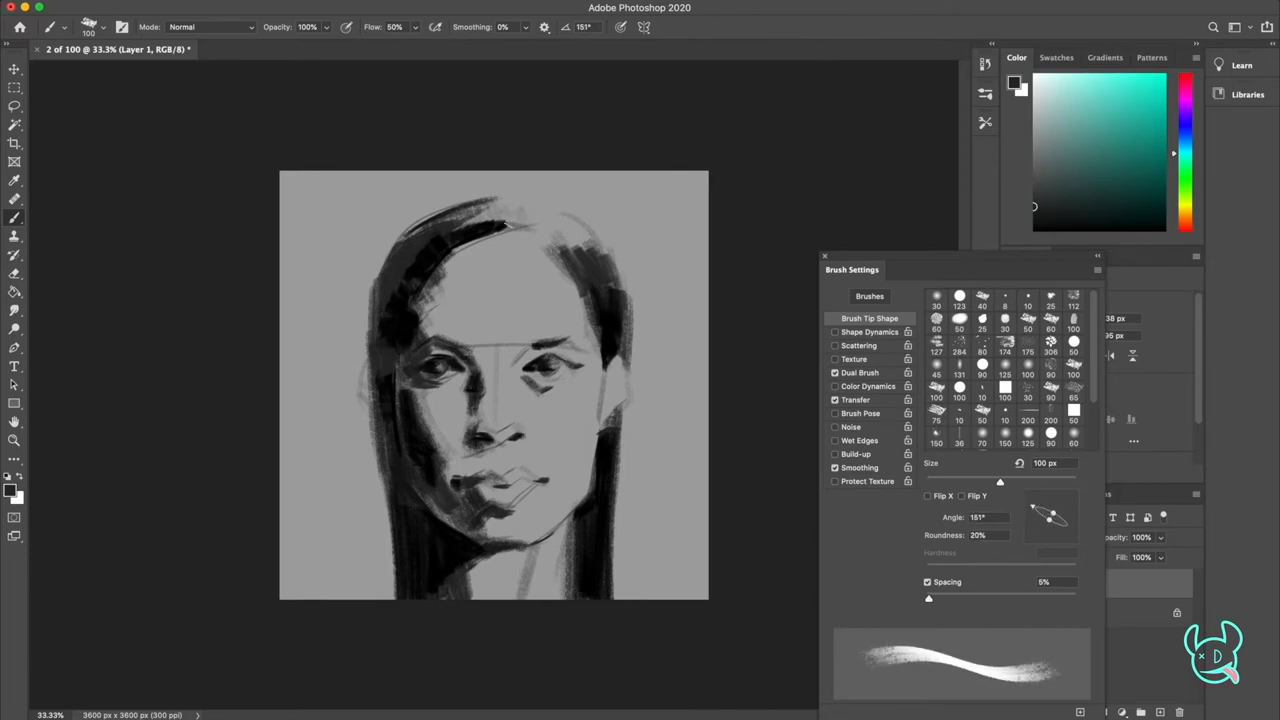
{"action": "left_click_drag", "start_coordinate": [1000, 480], "coordinate": [1028, 480]}
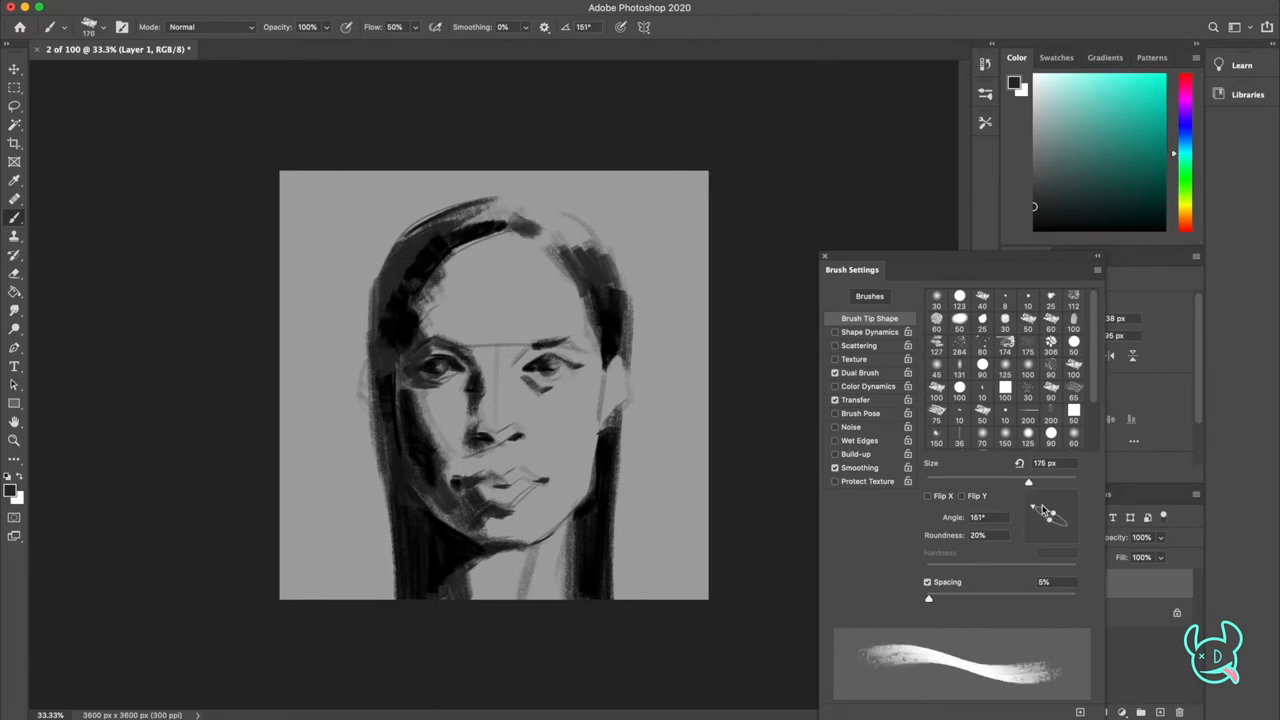
{"action": "left_click_drag", "start_coordinate": [1032, 508], "coordinate": [1056, 516]}
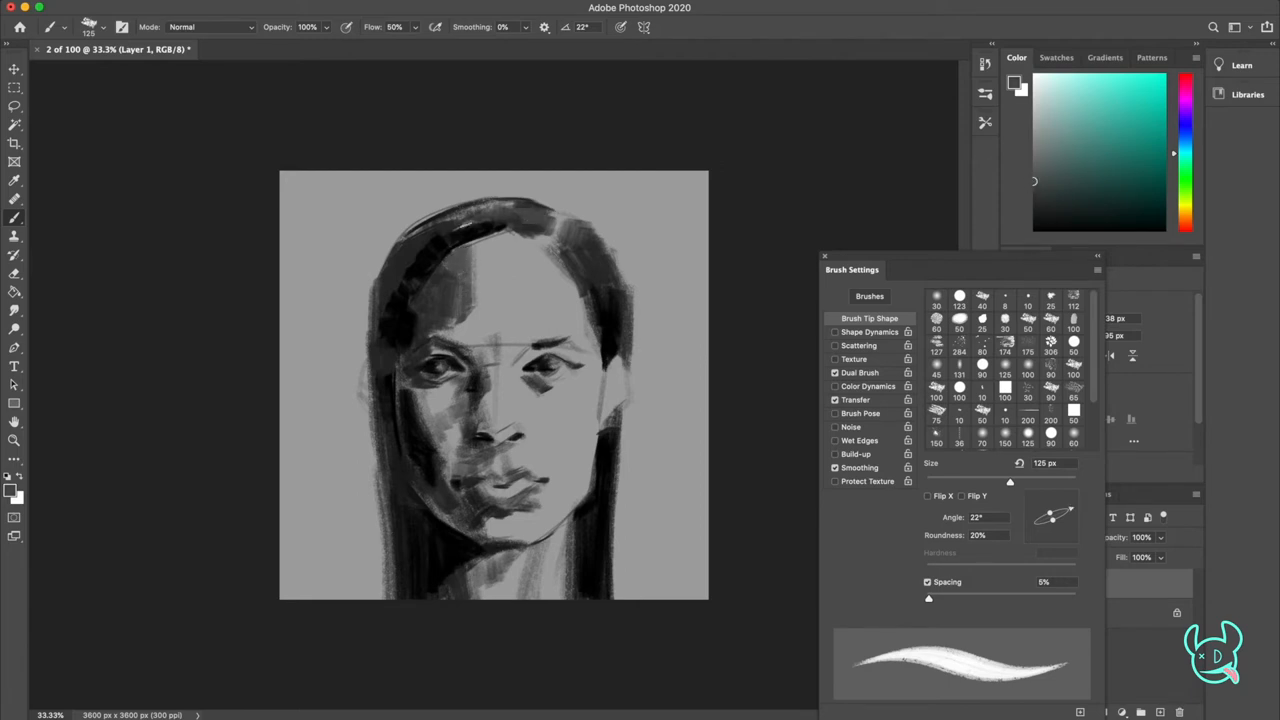
Step: Paint lighter planes across the forehead, cheeks, nose and hair
{"action": "left_click_drag", "start_coordinate": [450, 224], "coordinate": [520, 240]}
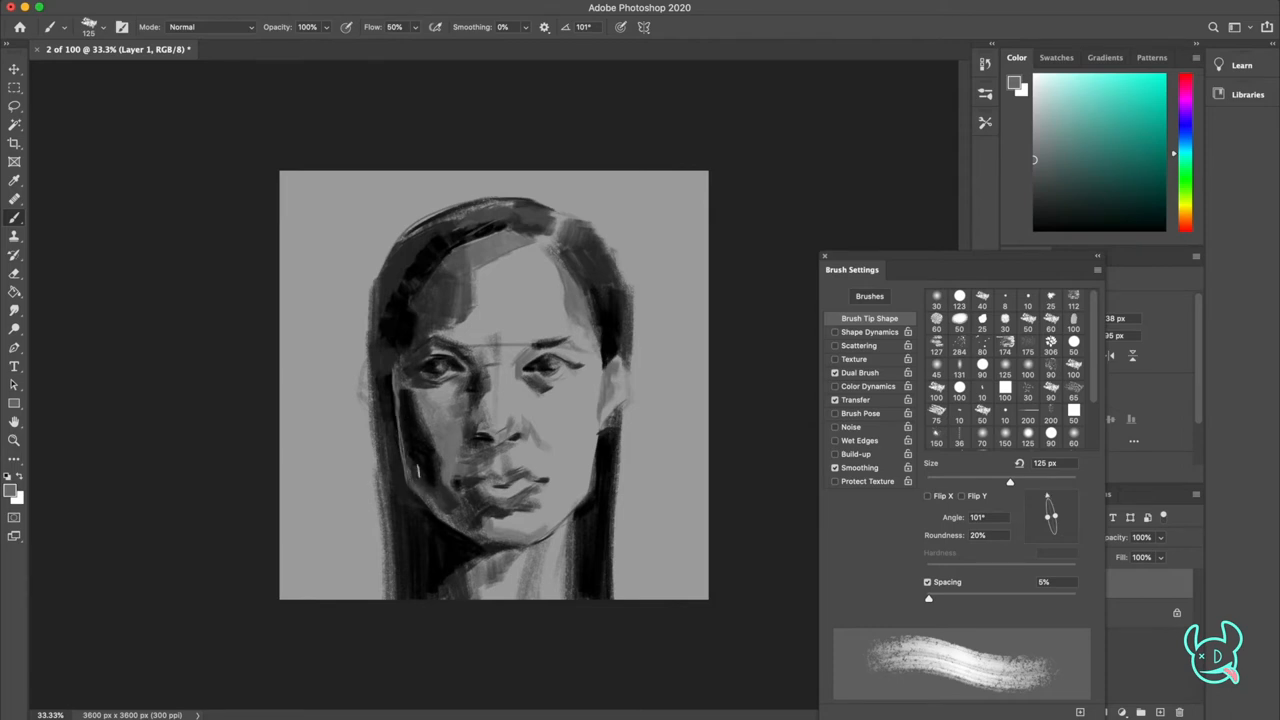
{"action": "left_click_drag", "start_coordinate": [420, 230], "coordinate": [410, 290]}
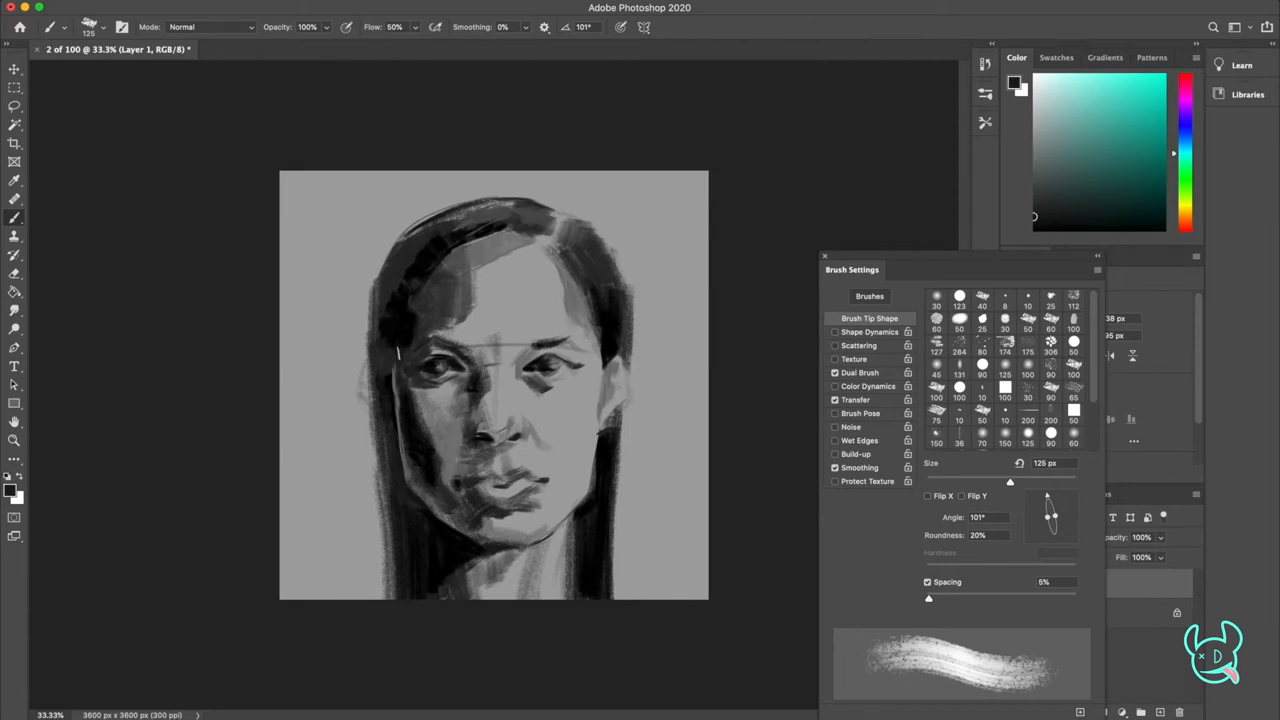
{"action": "mouse_move", "coordinate": [420, 290]}
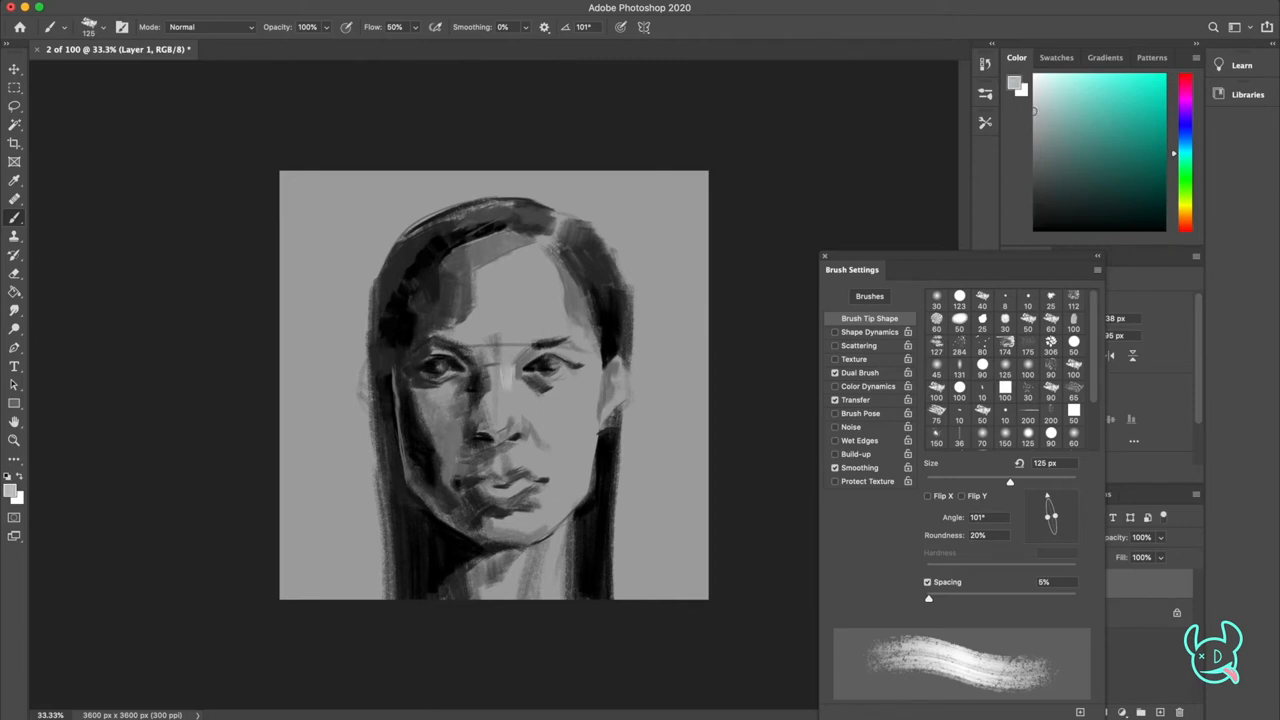
{"action": "mouse_move", "coordinate": [788, 432]}
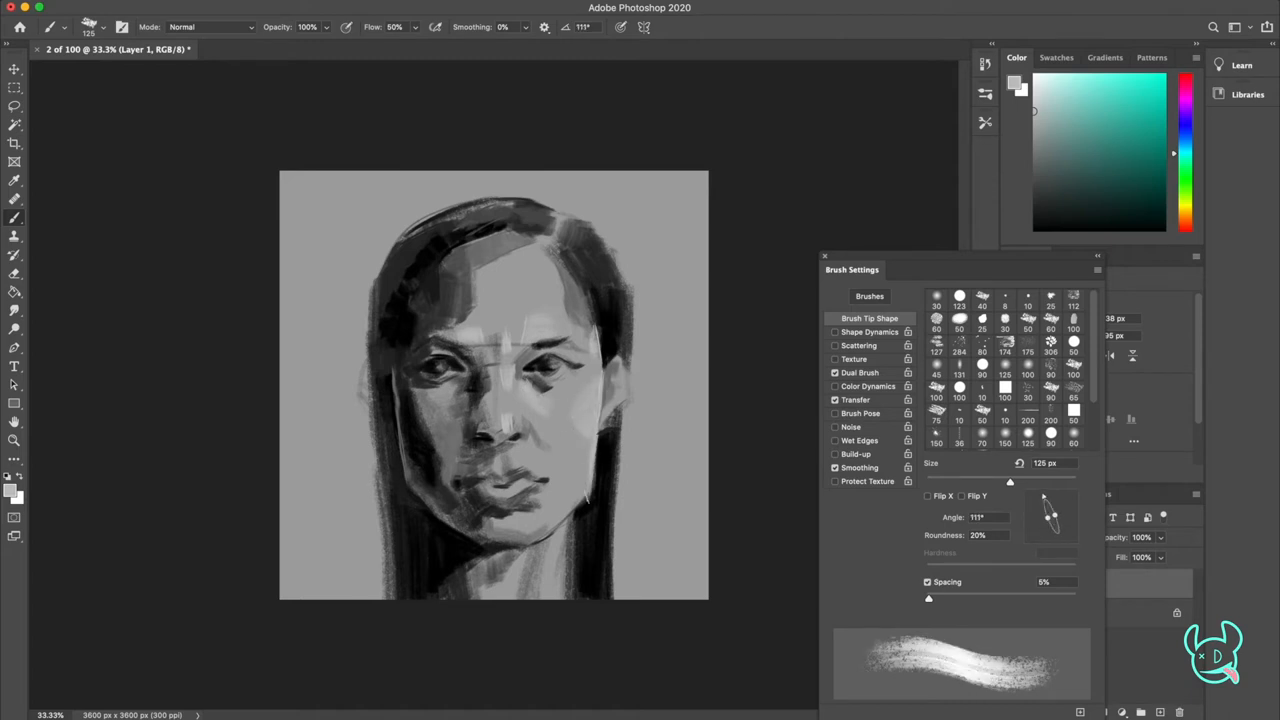
Step: Tilt the brush tip to steeper angles and continue refining the light planes
{"action": "left_click_drag", "start_coordinate": [1050, 504], "coordinate": [1048, 528]}
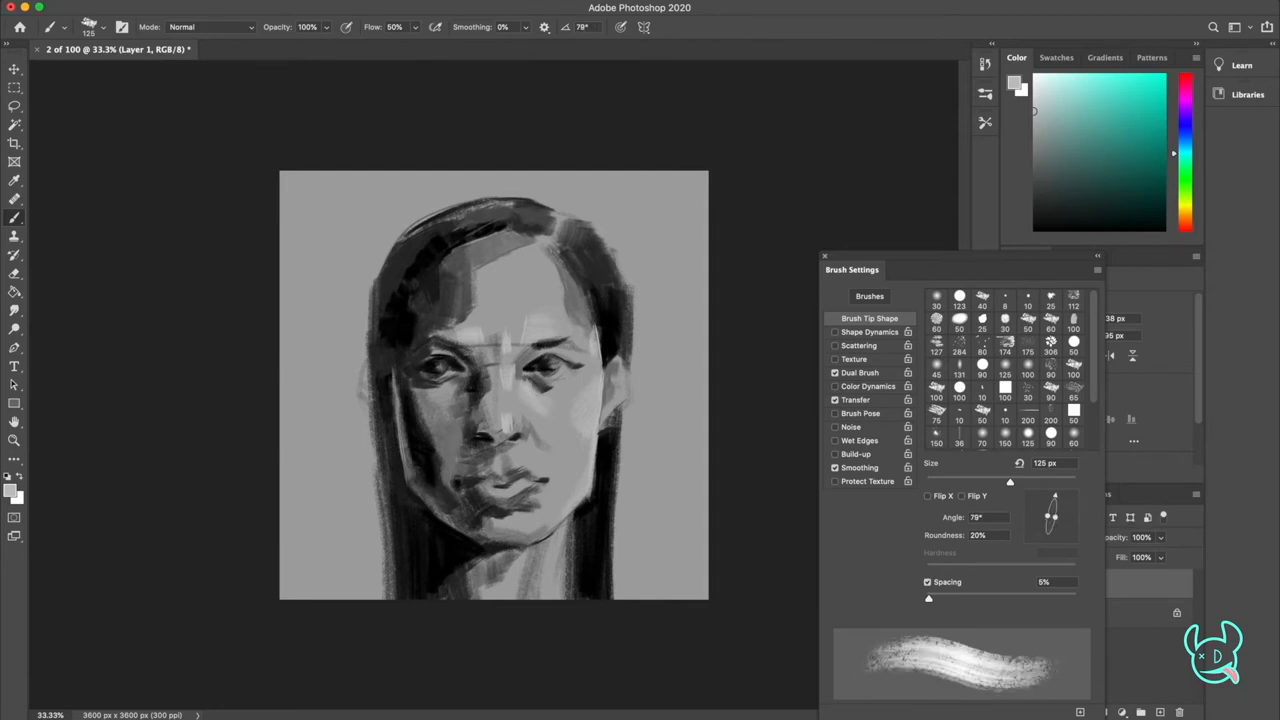
{"action": "left_click", "coordinate": [564, 560]}
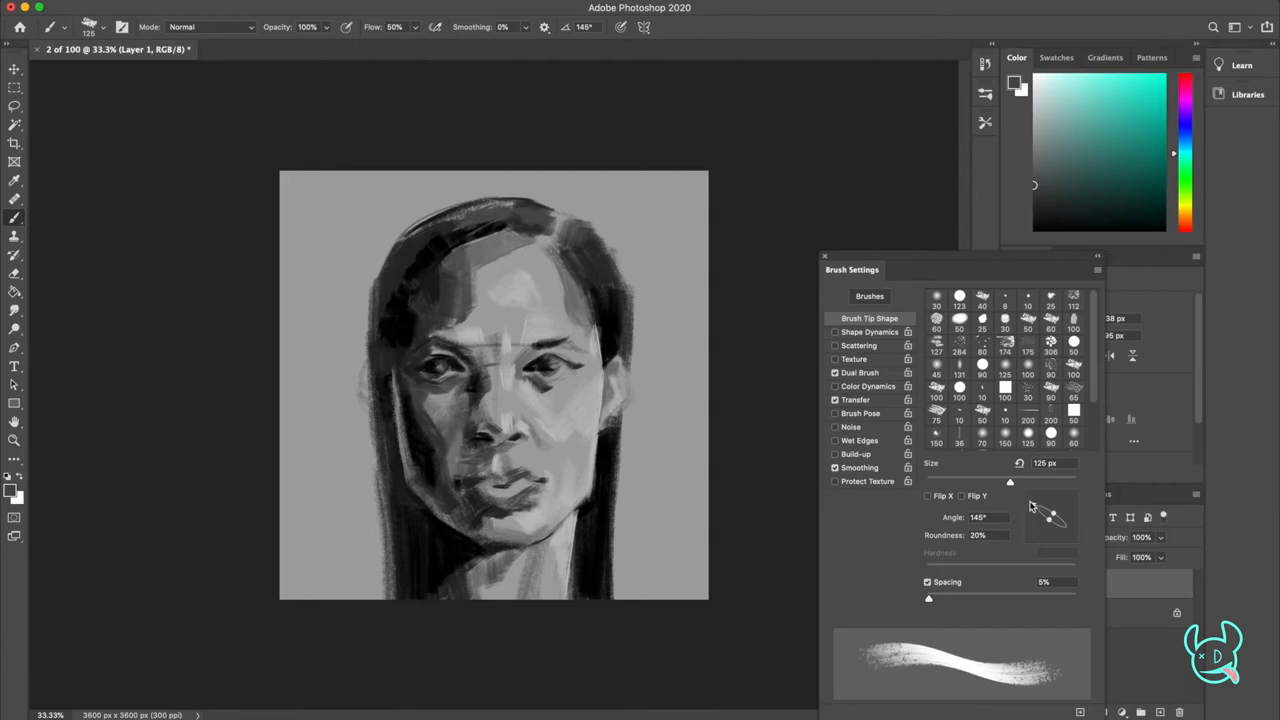
{"action": "left_click_drag", "start_coordinate": [1050, 490], "coordinate": [1056, 530]}
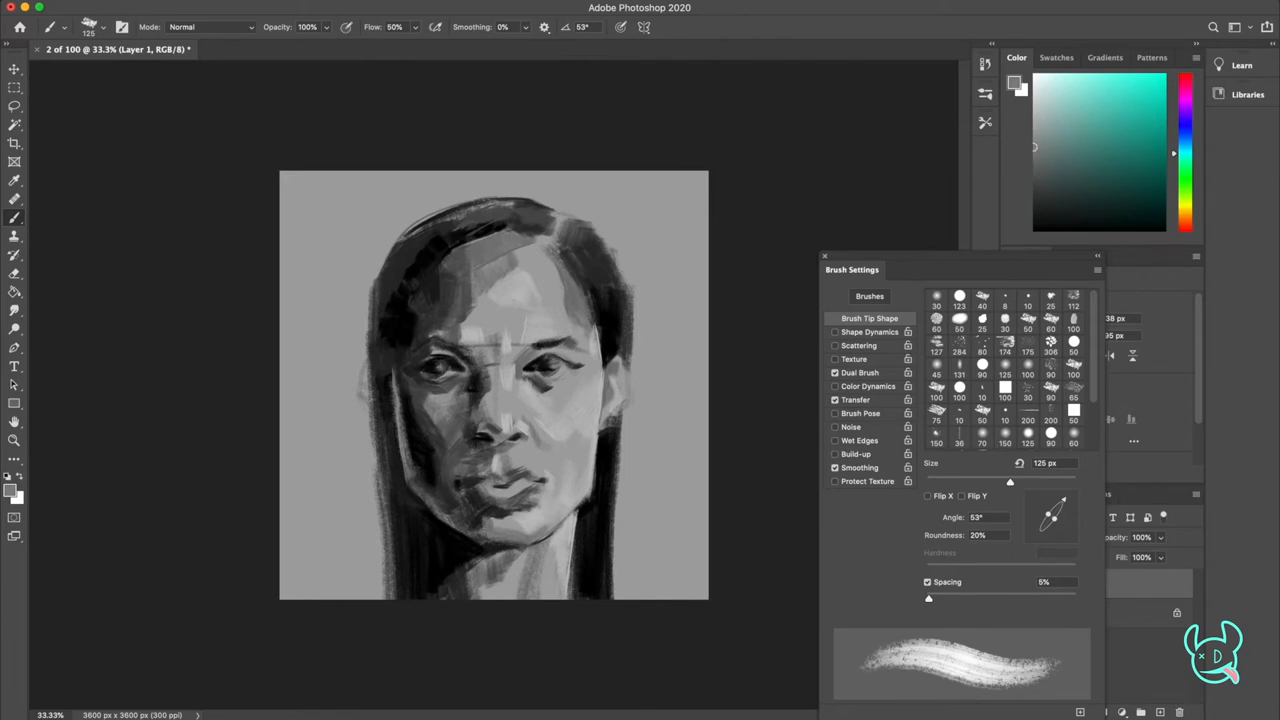
Step: Rotate the brush tip to horizontal then upward for blending the nose and cheeks
{"action": "left_click_drag", "start_coordinate": [1056, 510], "coordinate": [1068, 520]}
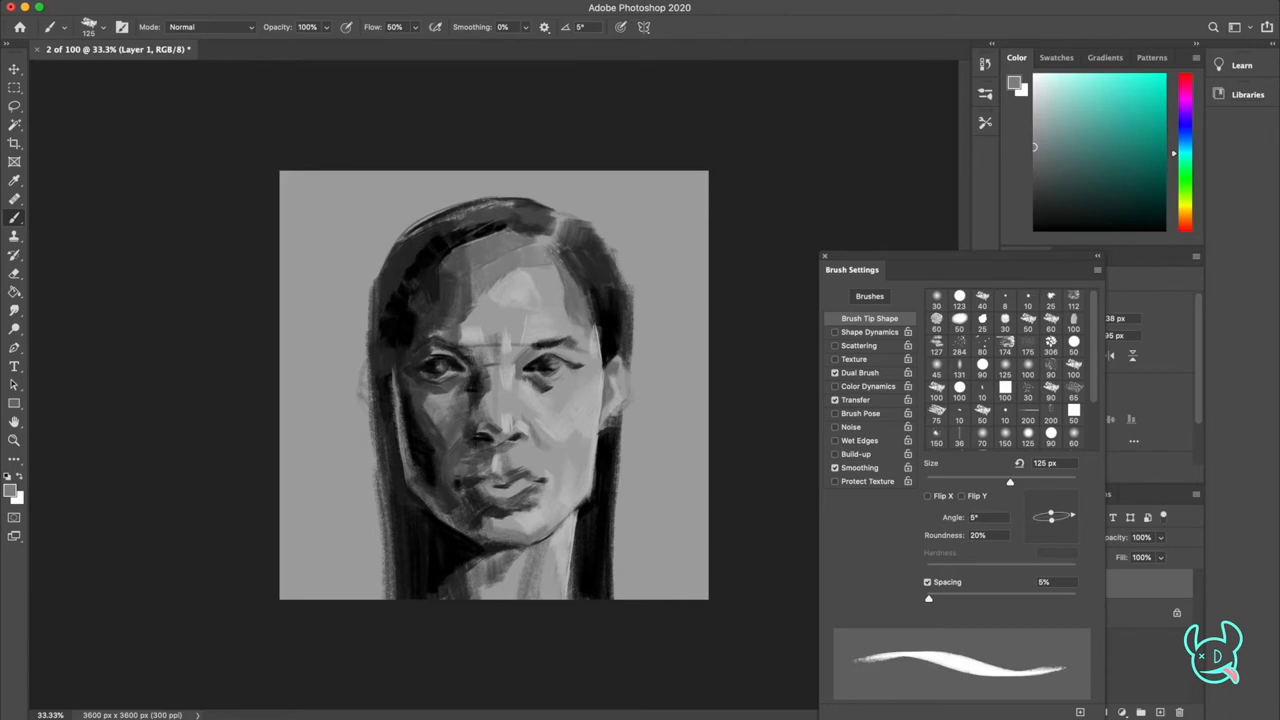
{"action": "left_click_drag", "start_coordinate": [1064, 502], "coordinate": [1060, 530]}
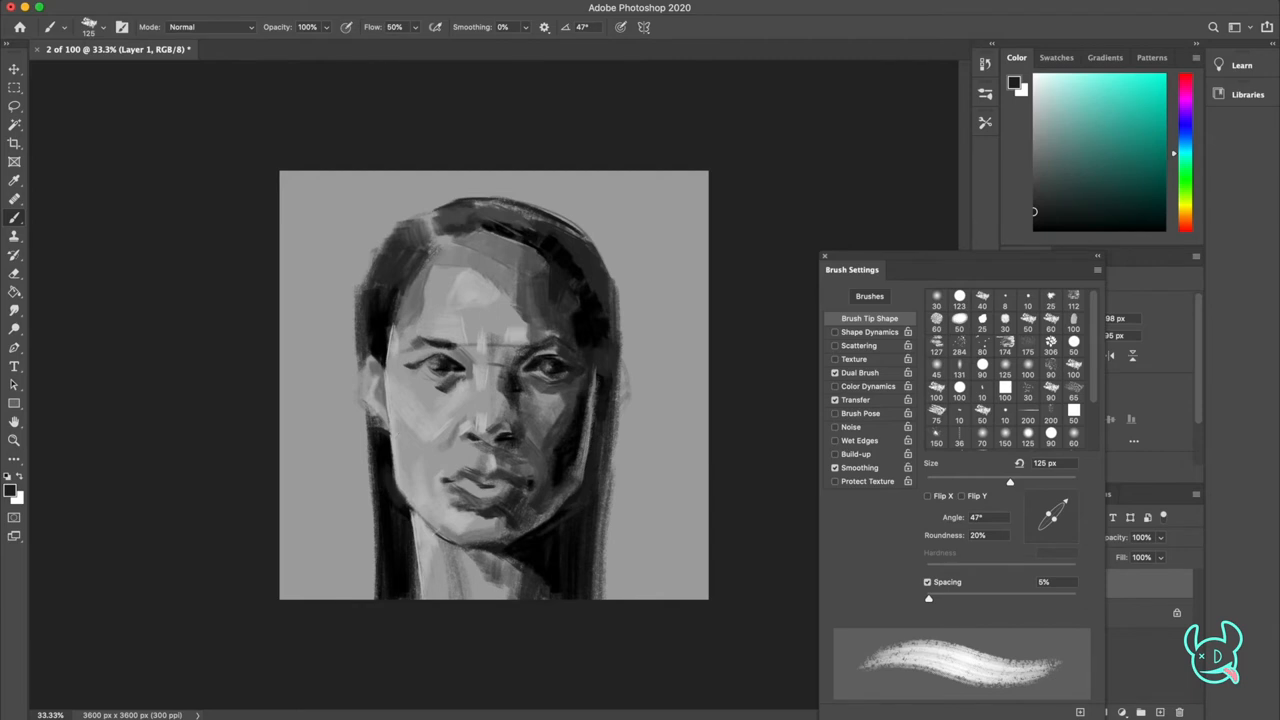
{"action": "mouse_move", "coordinate": [224, 94]}
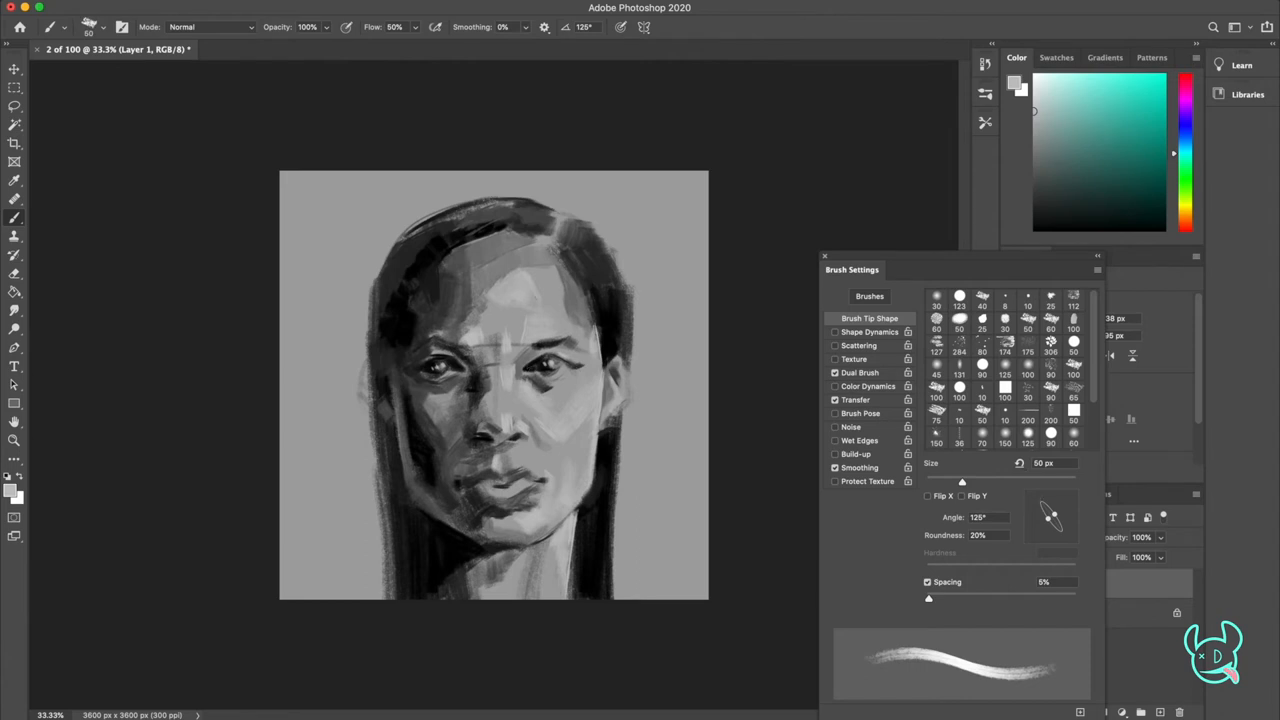
{"action": "mouse_move", "coordinate": [1038, 498]}
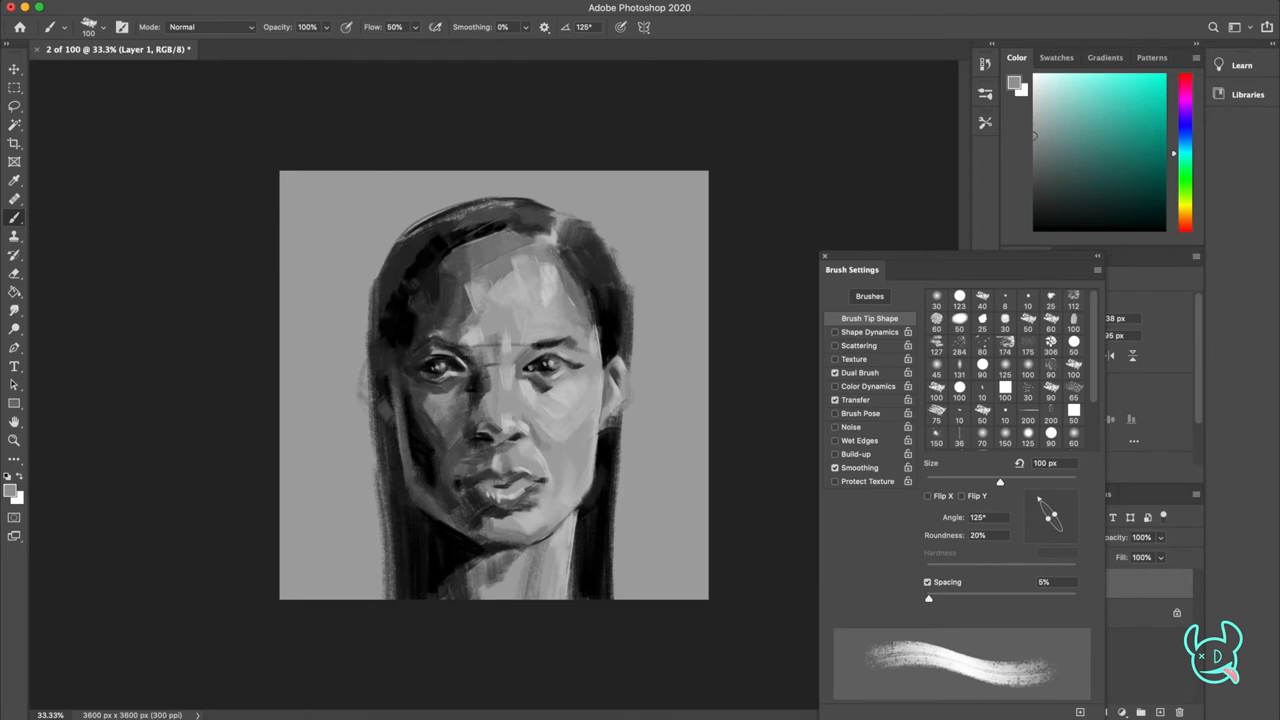
{"action": "mouse_move", "coordinate": [728, 408]}
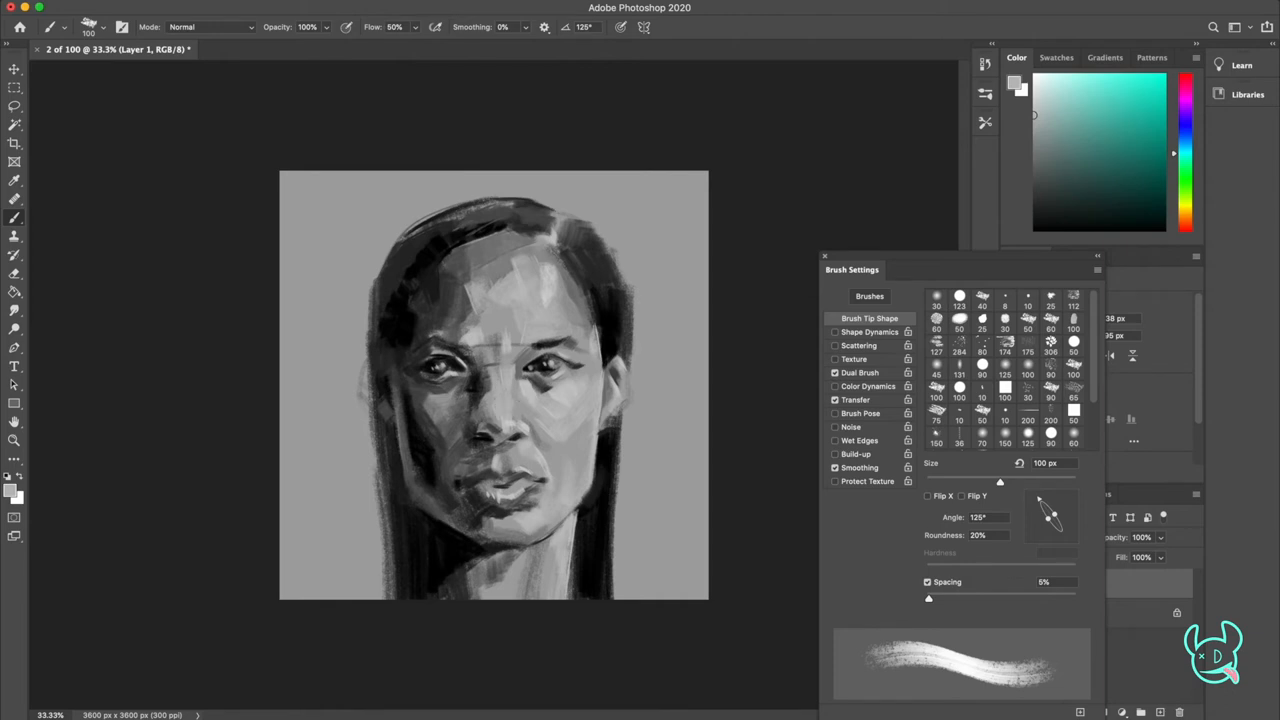
{"action": "mouse_move", "coordinate": [1044, 130]}
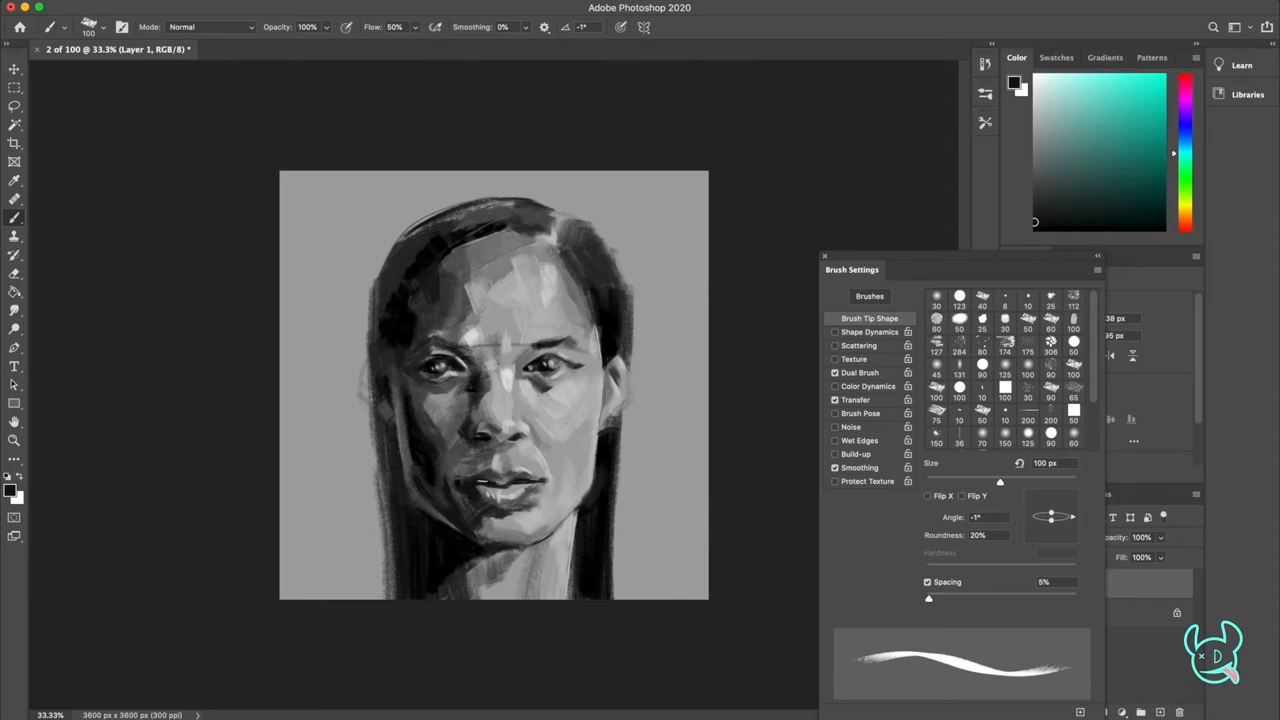
Step: Paint smoother light planes on the cheeks, lips and chin with a 100 px brush
{"action": "left_click", "coordinate": [1036, 168]}
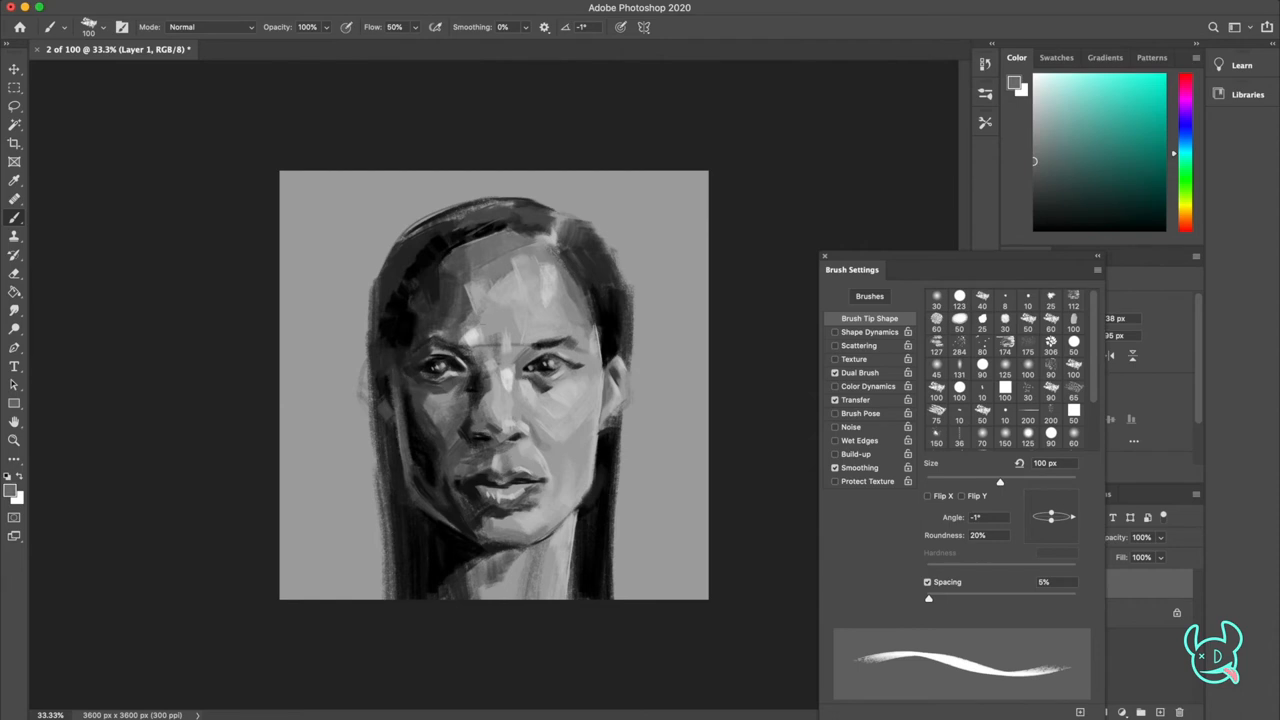
Step: Shade the face planes, nudging the brush tip angle and finally setting it to 103°
{"action": "left_click_drag", "start_coordinate": [1064, 510], "coordinate": [1056, 530]}
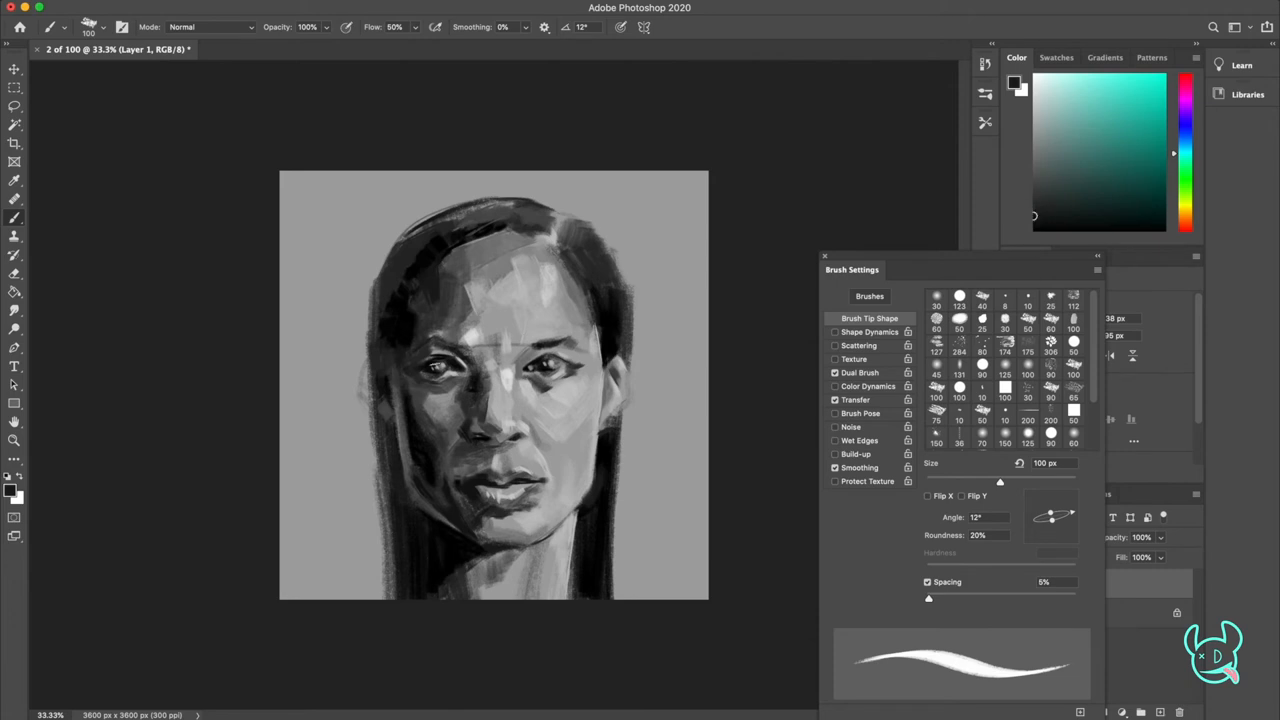
{"action": "left_click_drag", "start_coordinate": [1052, 516], "coordinate": [1070, 518]}
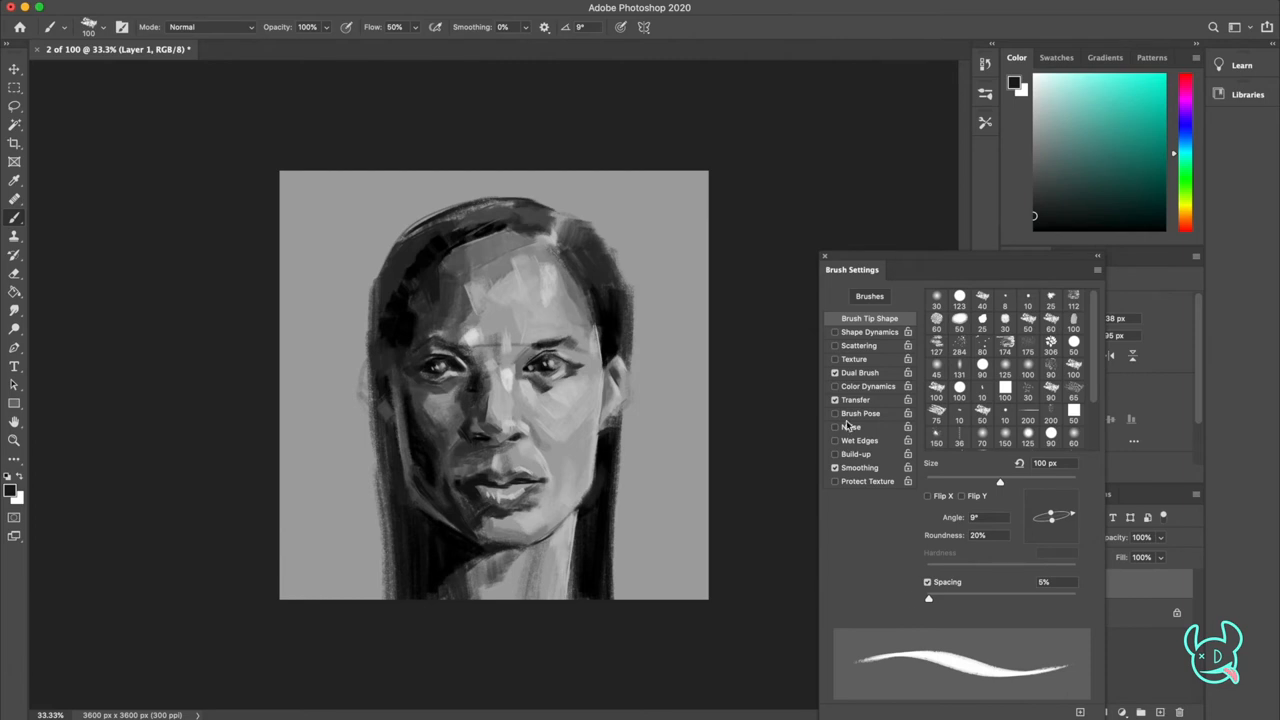
{"action": "left_click_drag", "start_coordinate": [1052, 516], "coordinate": [1056, 524]}
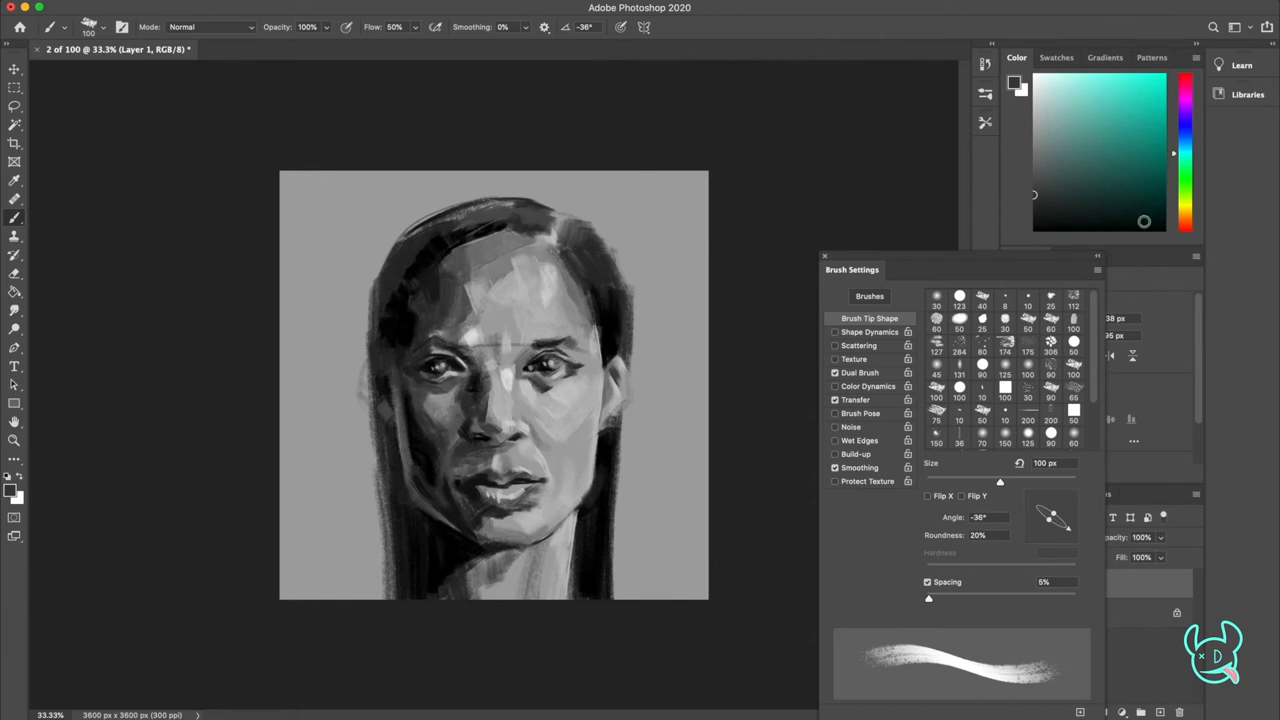
{"action": "left_click", "coordinate": [1034, 116]}
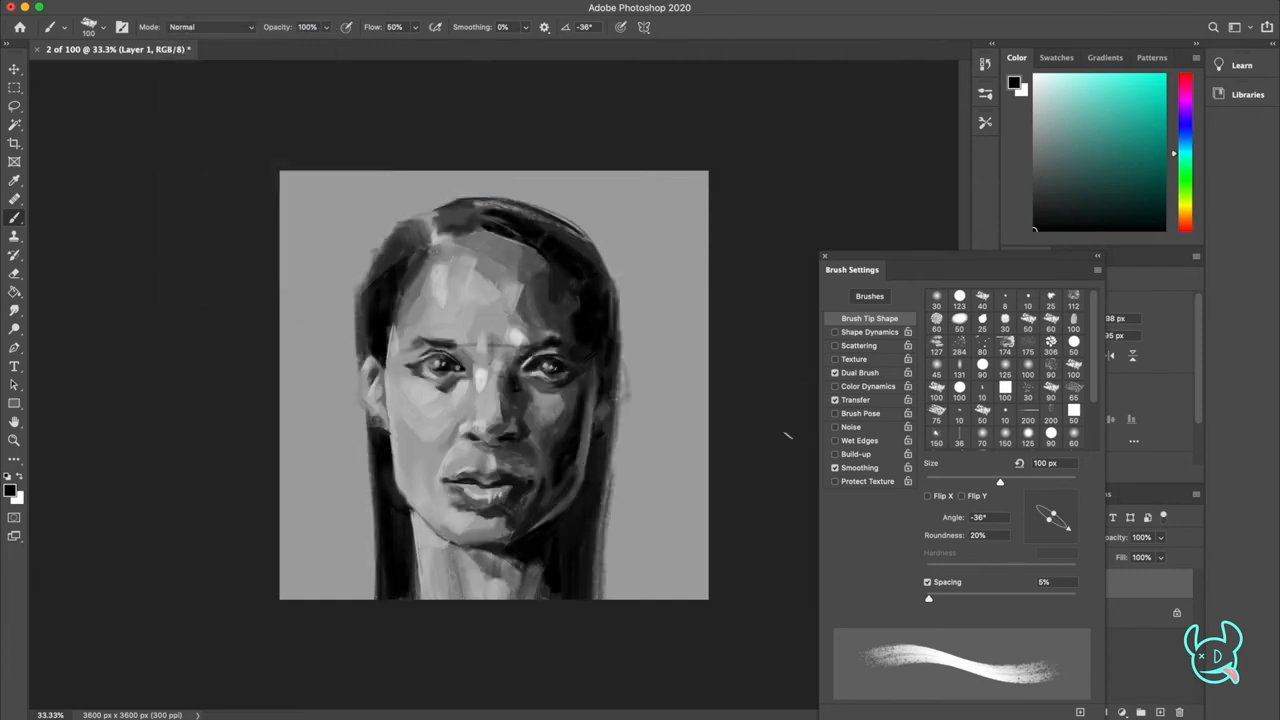
{"action": "mouse_move", "coordinate": [770, 440]}
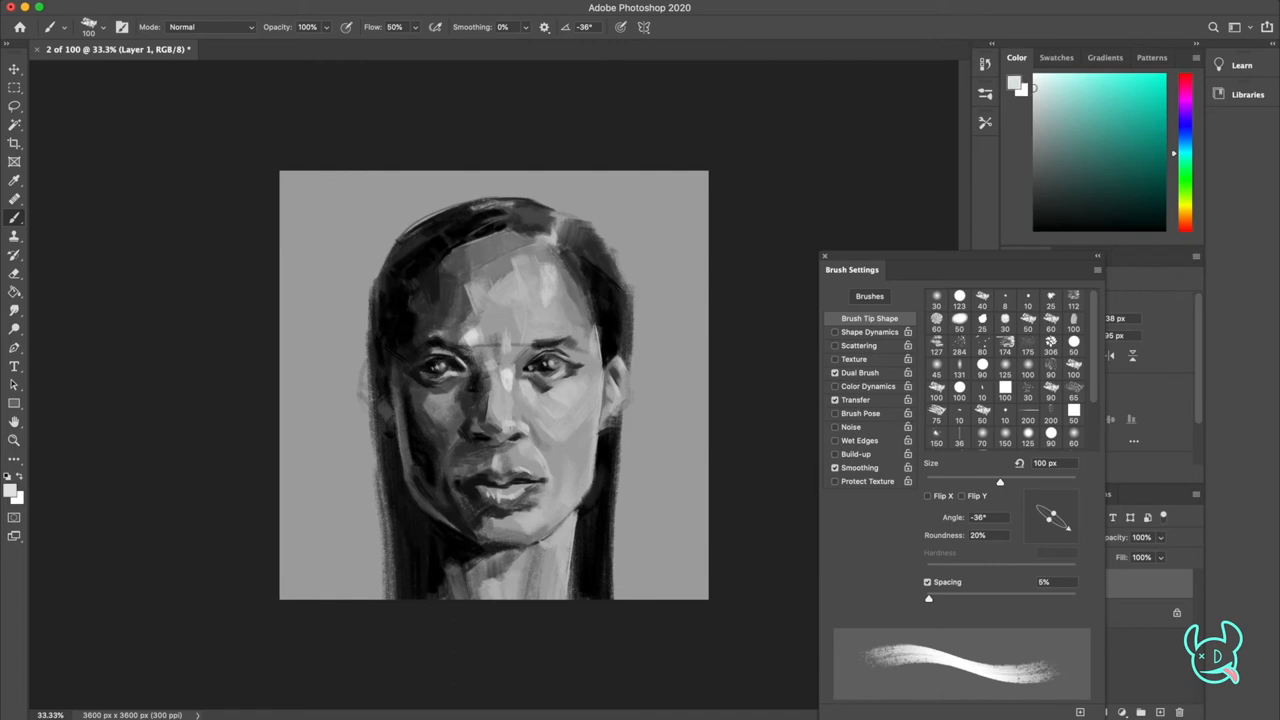
{"action": "left_click_drag", "start_coordinate": [1064, 512], "coordinate": [1048, 528]}
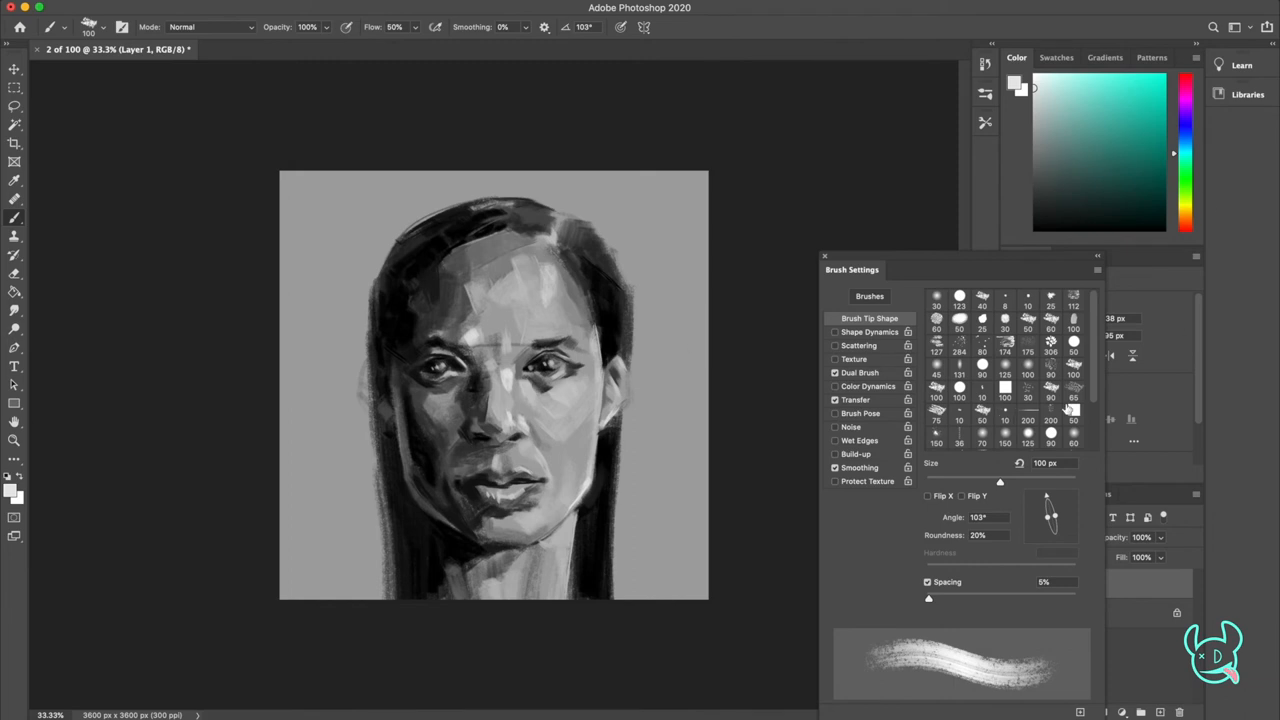
Step: Reduce the brush to 40 px and paint detail around the eyes and nose
{"action": "left_click_drag", "start_coordinate": [1000, 480], "coordinate": [984, 480]}
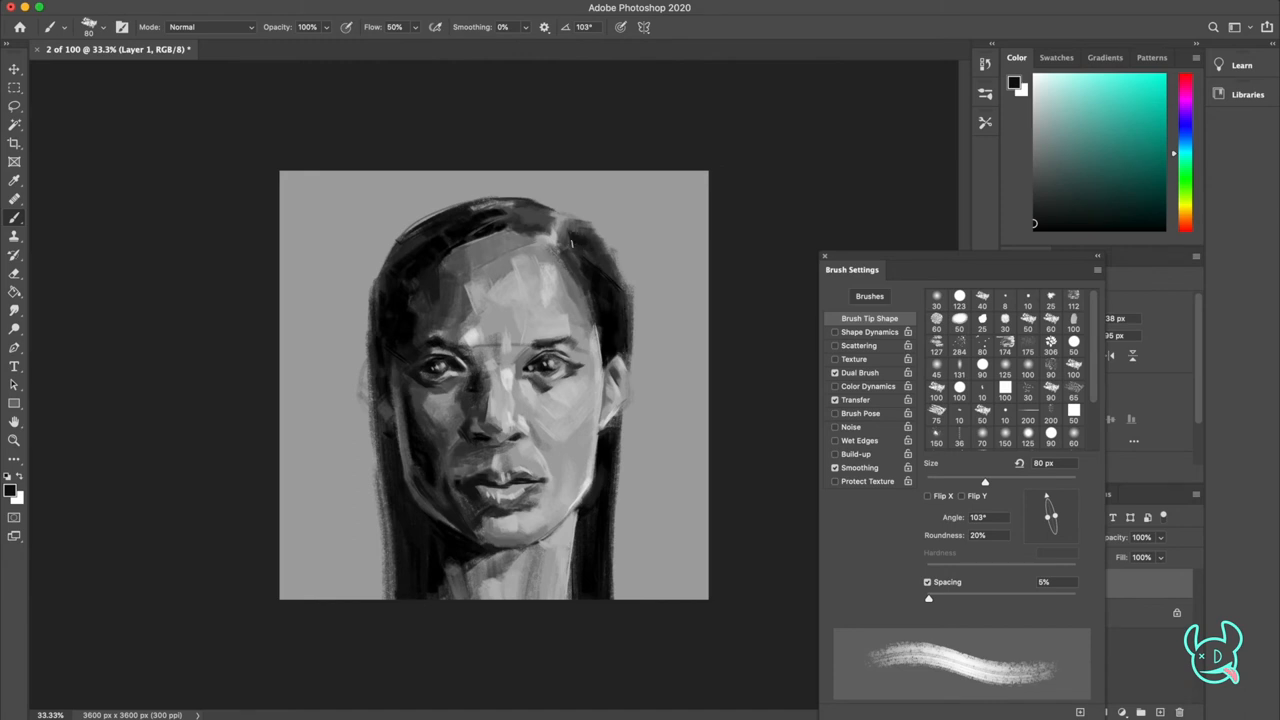
{"action": "mouse_move", "coordinate": [580, 238]}
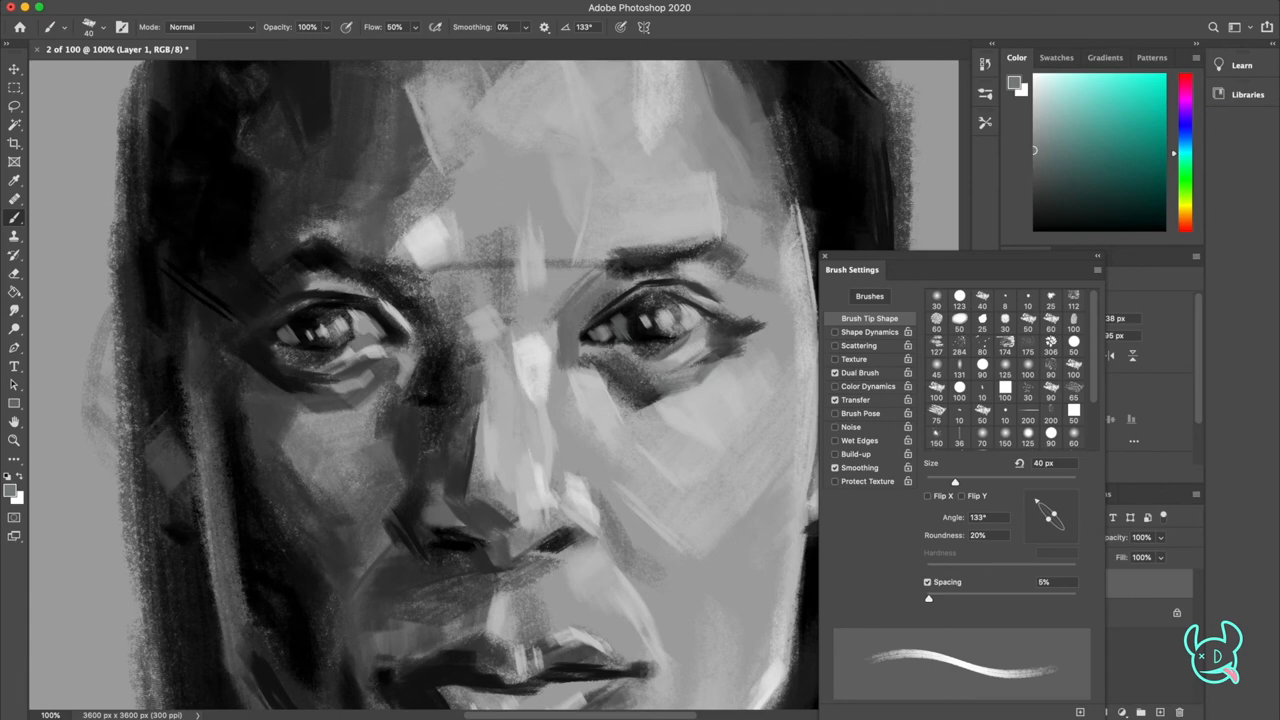
Step: Refine the facial planes with short strokes around the eye area
{"action": "left_click_drag", "start_coordinate": [1050, 516], "coordinate": [1044, 510]}
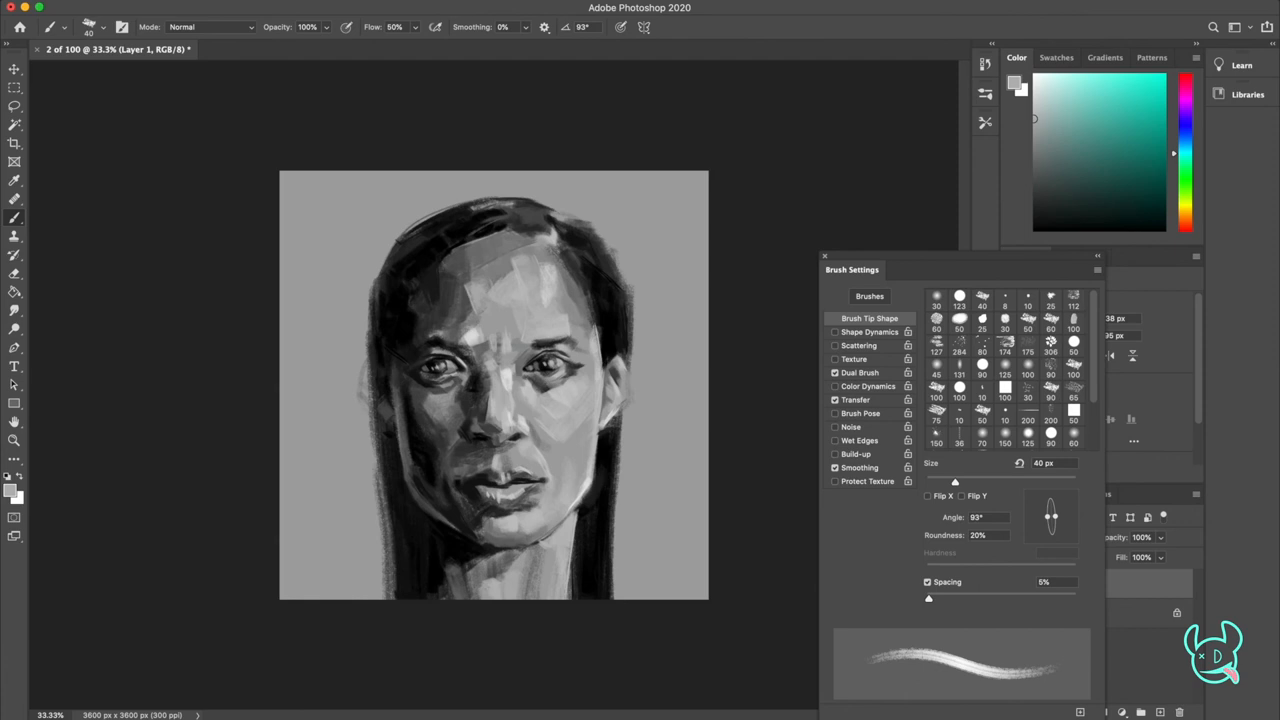
Step: Texture the Background layer and save the portrait as '2 of 100.psd' with Maximize Compatibility confirmed
{"action": "left_click_drag", "start_coordinate": [852, 268], "coordinate": [820, 164]}
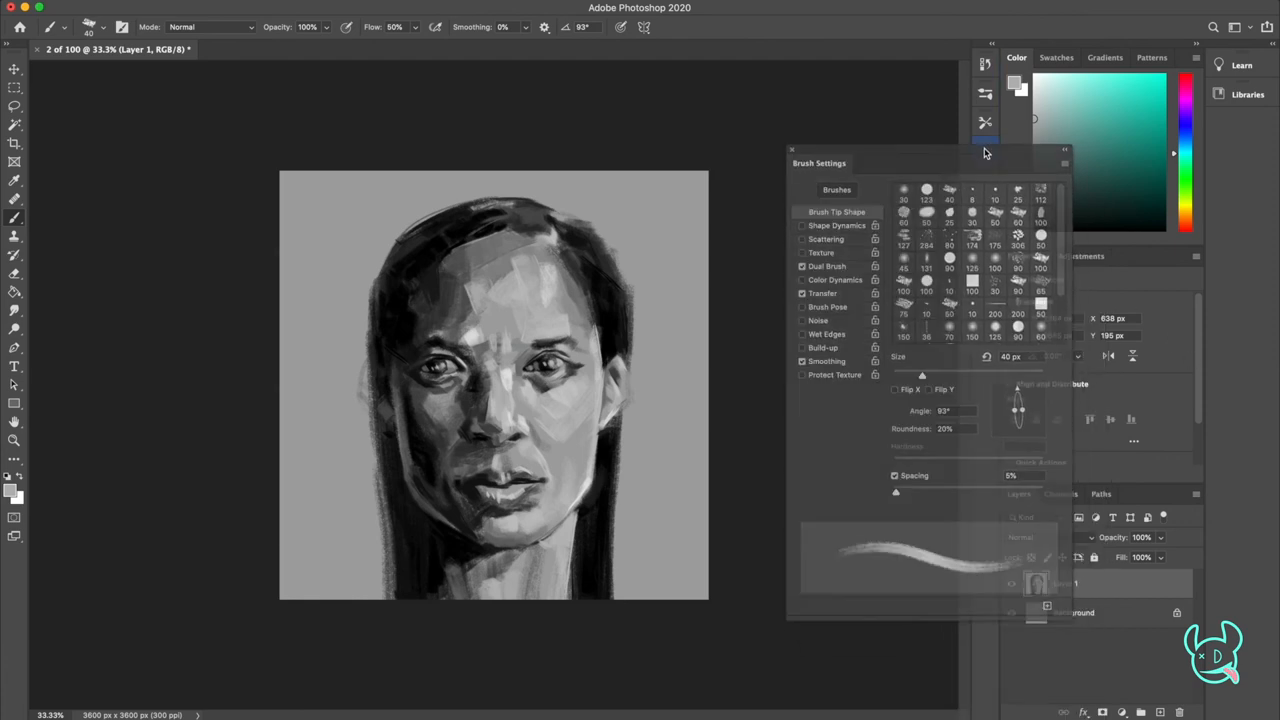
{"action": "left_click", "coordinate": [792, 150]}
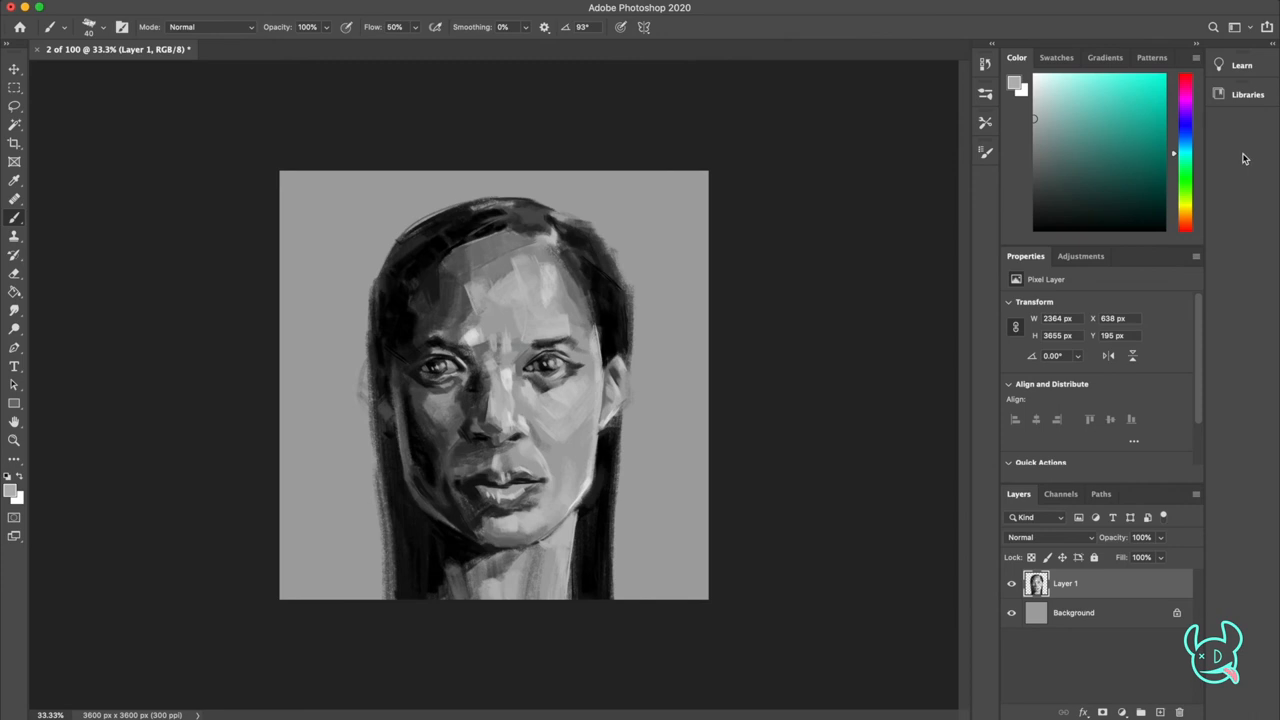
{"action": "left_click", "coordinate": [1072, 612]}
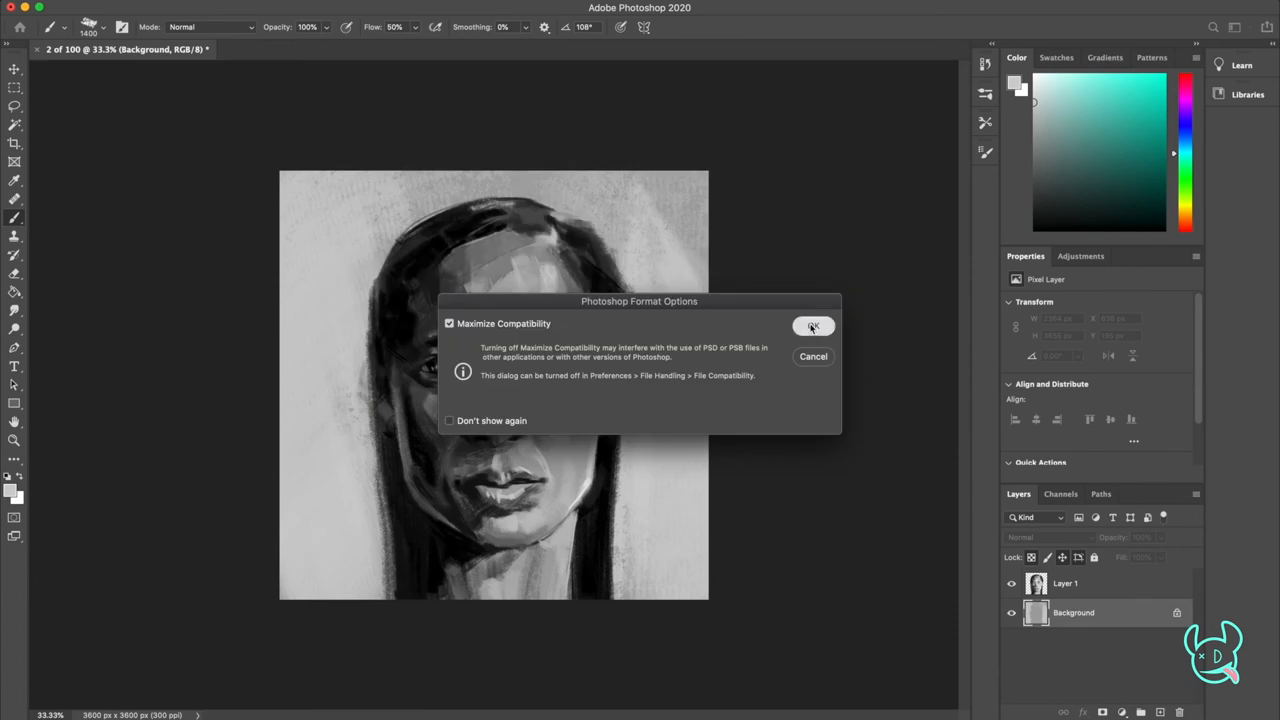
{"action": "left_click", "coordinate": [812, 326]}
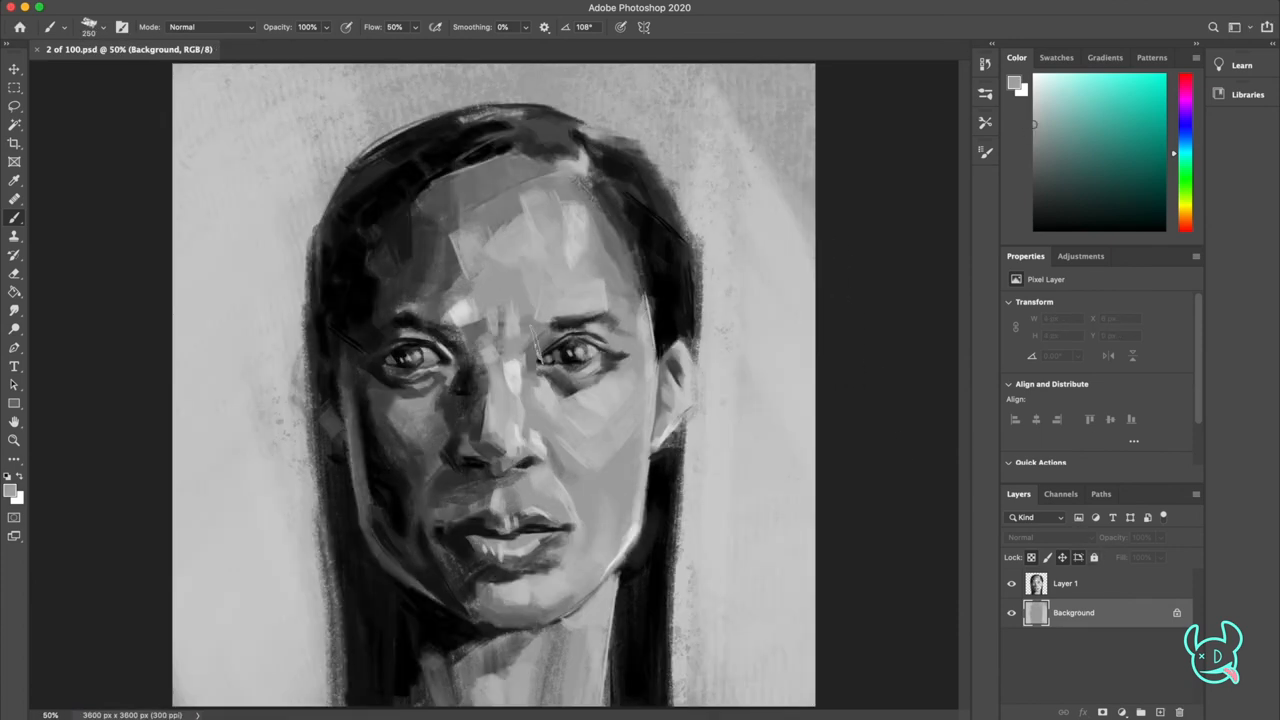
Step: Return to Layer 1 as the active painting layer
{"action": "left_click", "coordinate": [1064, 584]}
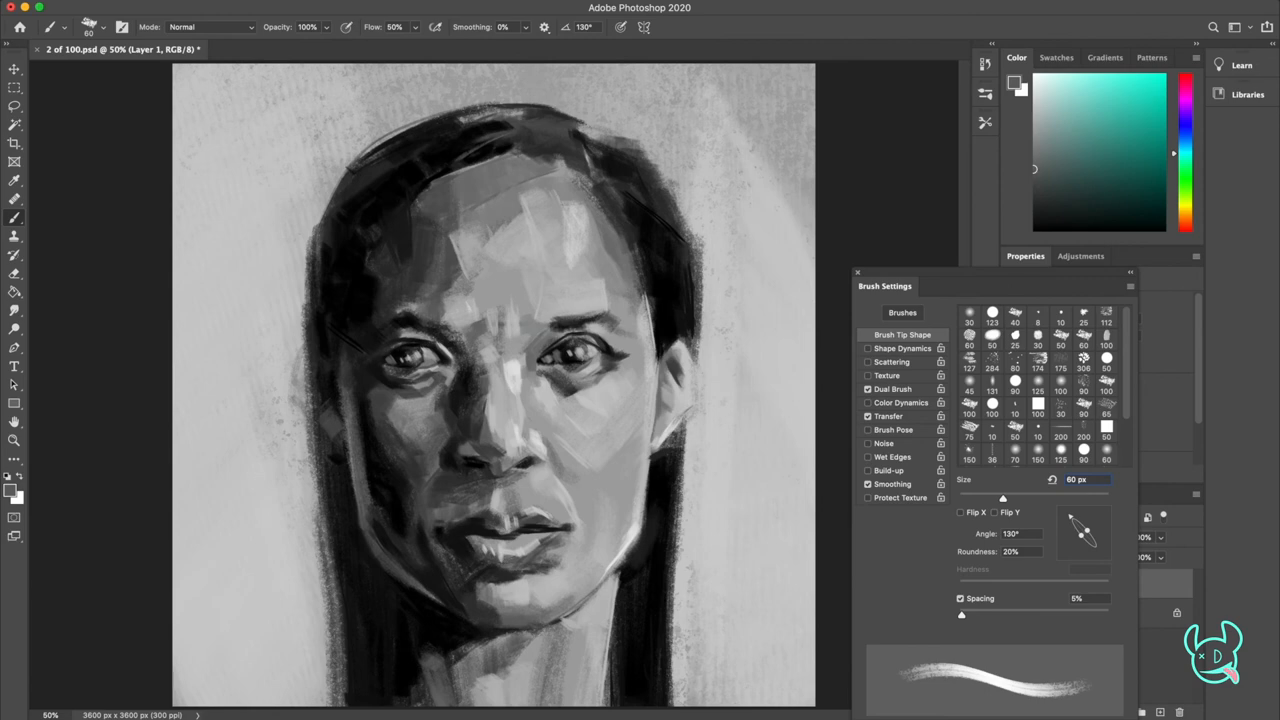
{"action": "mouse_move", "coordinate": [836, 376]}
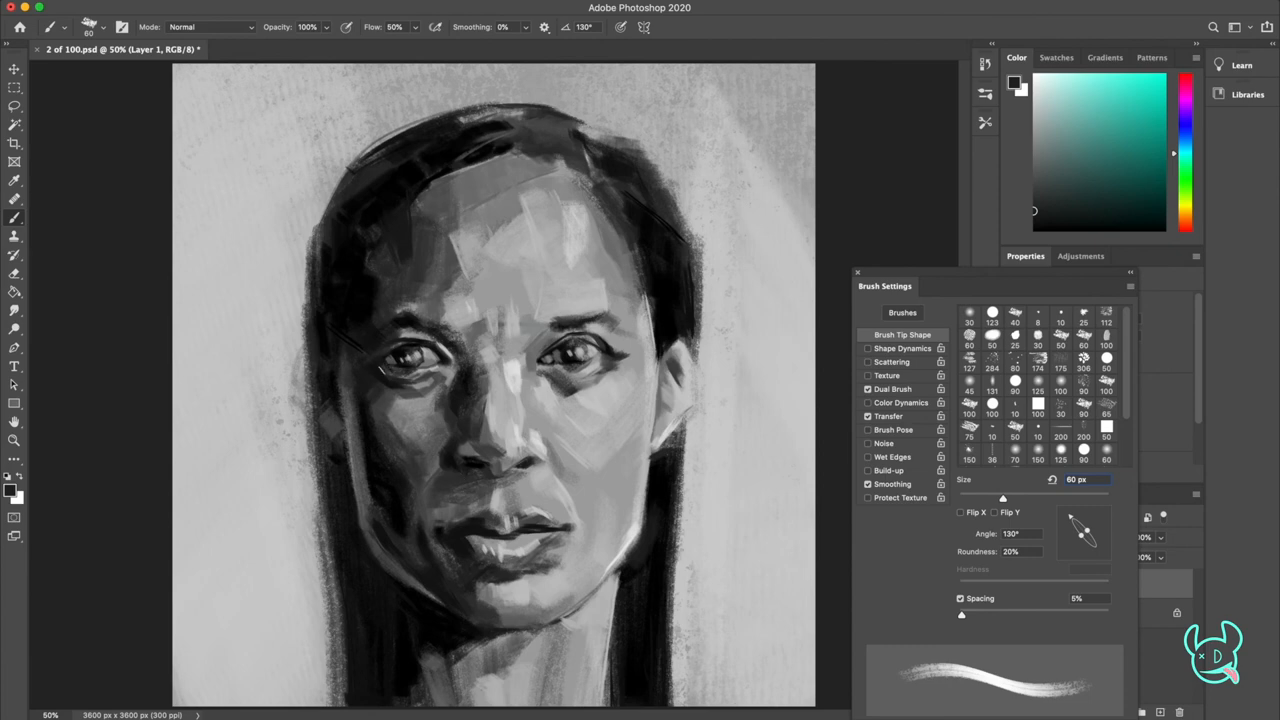
{"action": "mouse_move", "coordinate": [856, 288]}
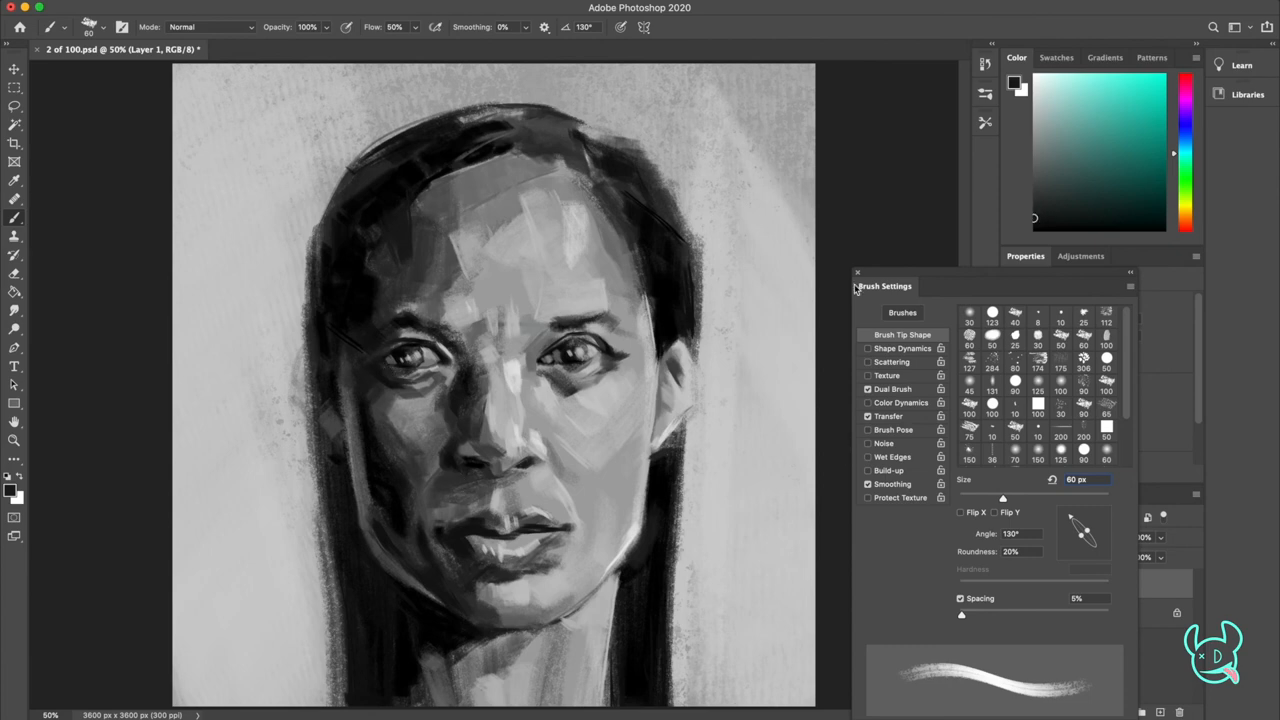